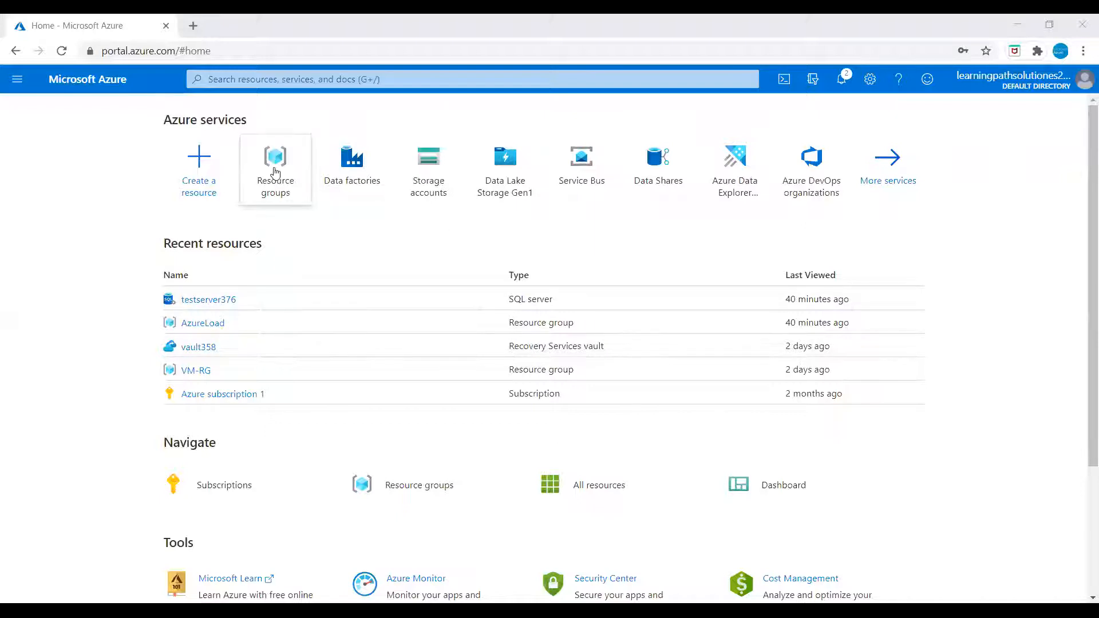
# - Navigate Resource groups > AzureLoad > testdatabase1 to reach the SQL pool overview
pyautogui.click(275, 168)
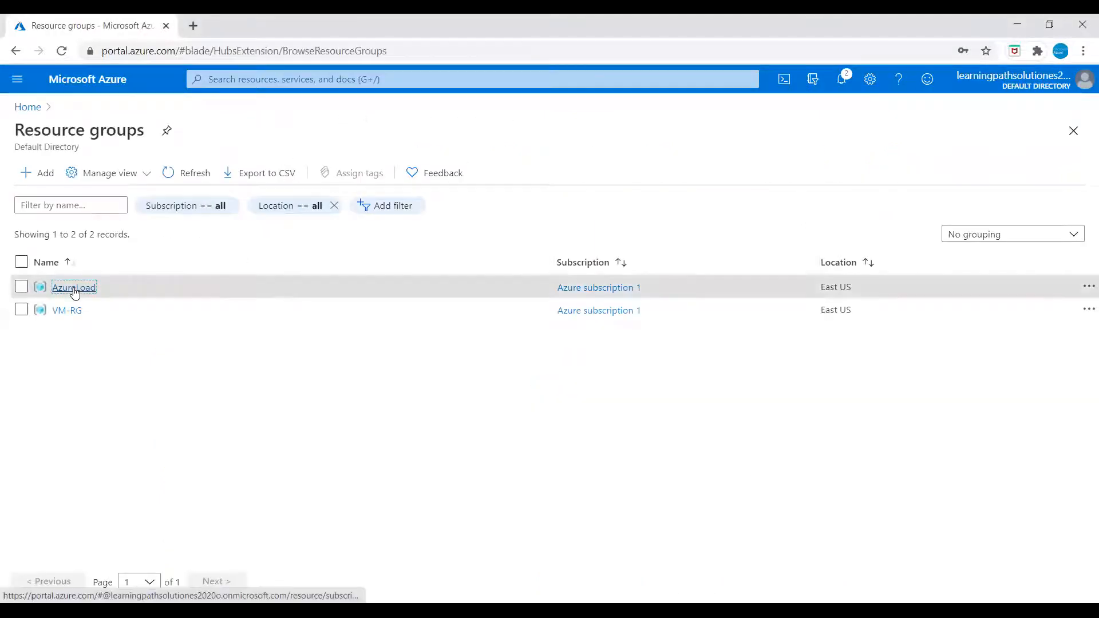
pyautogui.click(73, 288)
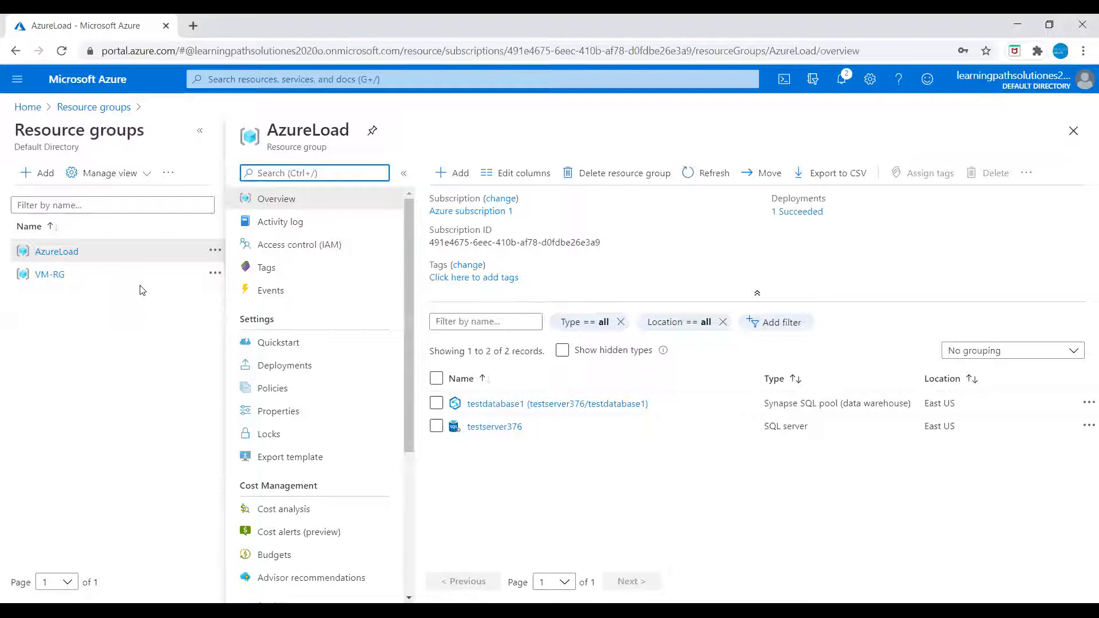
pyautogui.moveTo(495, 426)
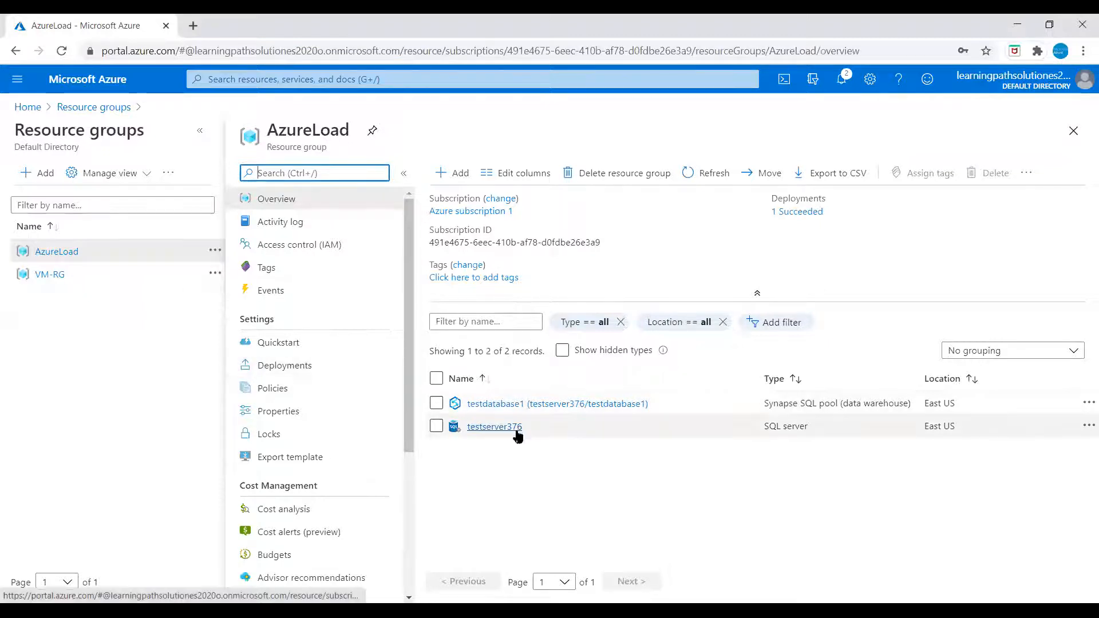
pyautogui.click(495, 403)
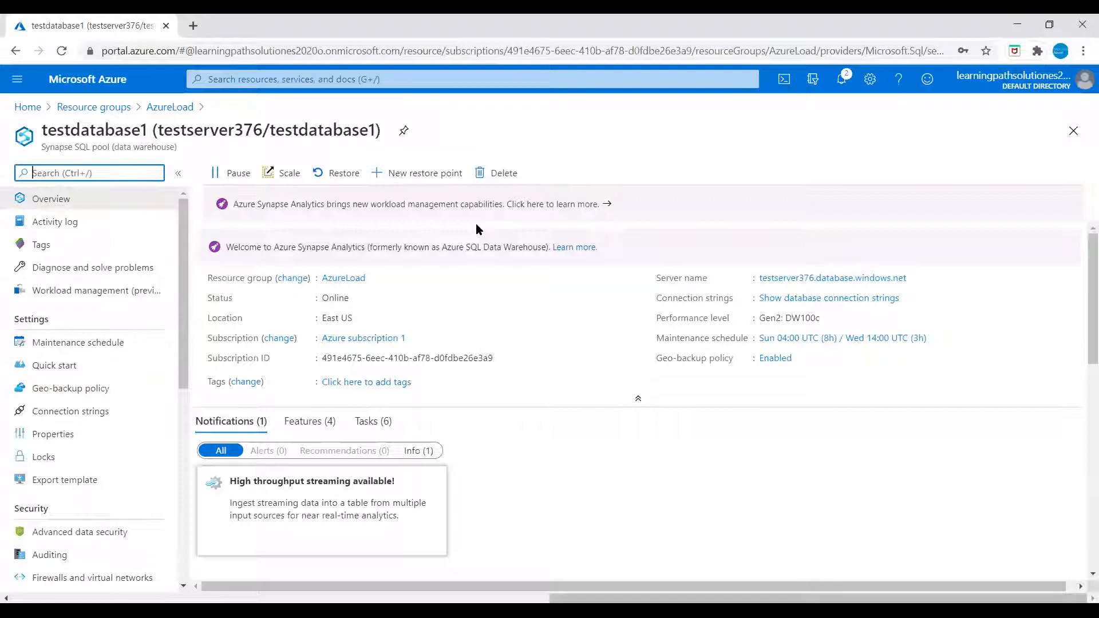
pyautogui.moveTo(543, 203)
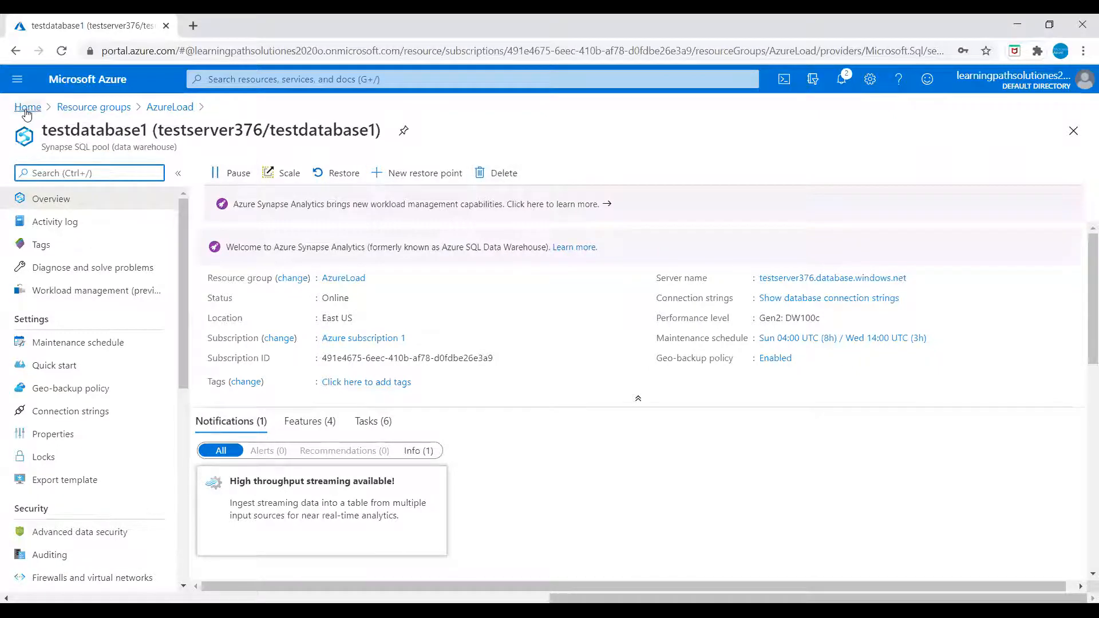
pyautogui.click(469, 79)
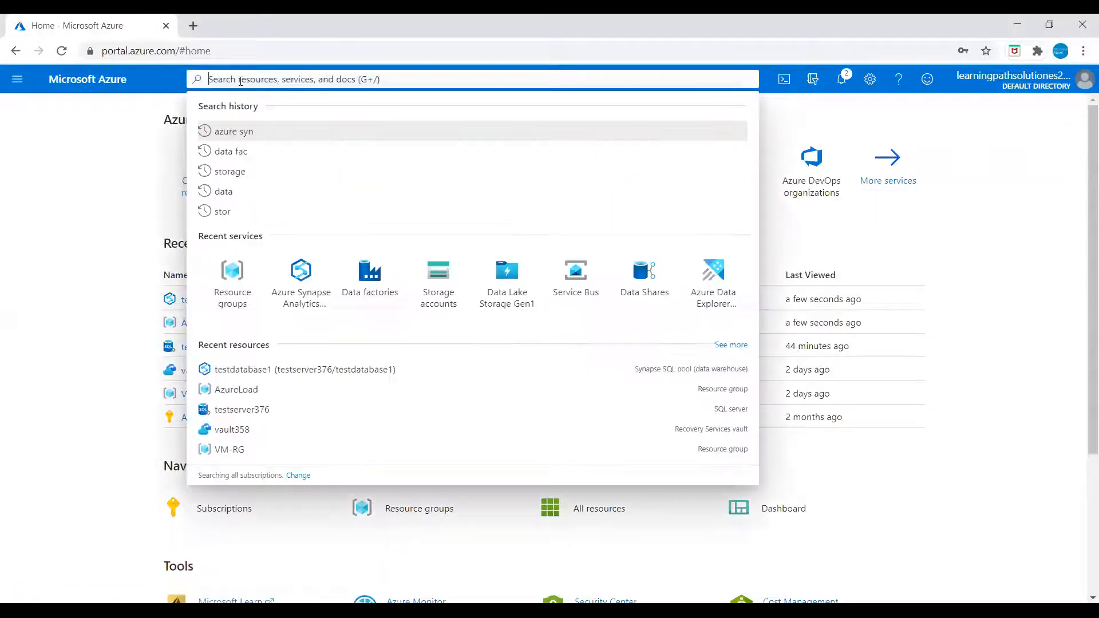
pyautogui.write('azure synap')
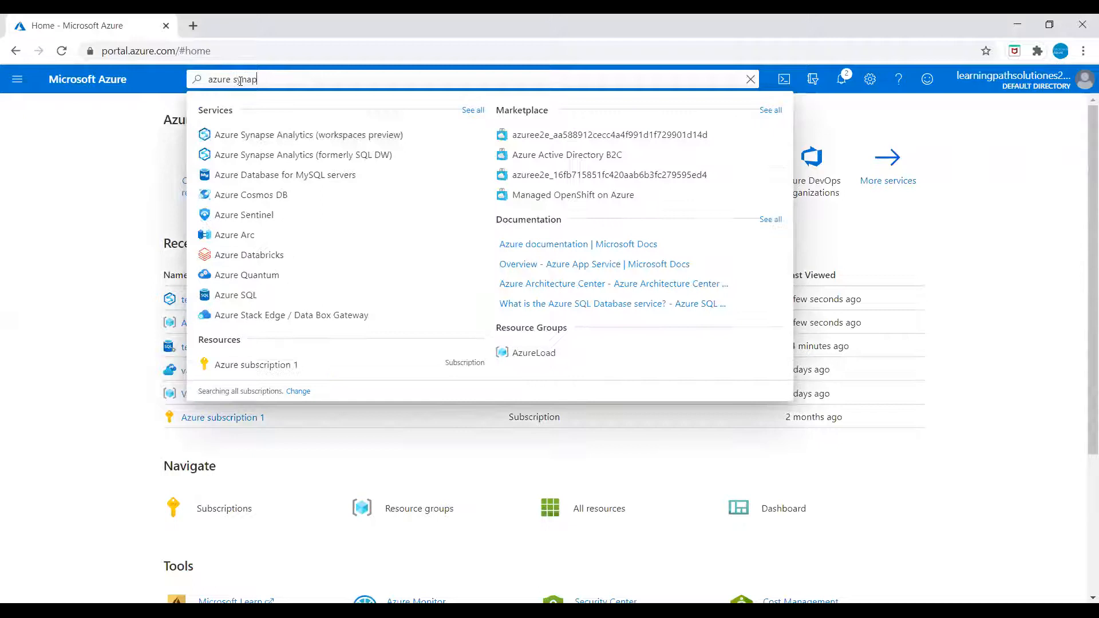
pyautogui.click(303, 155)
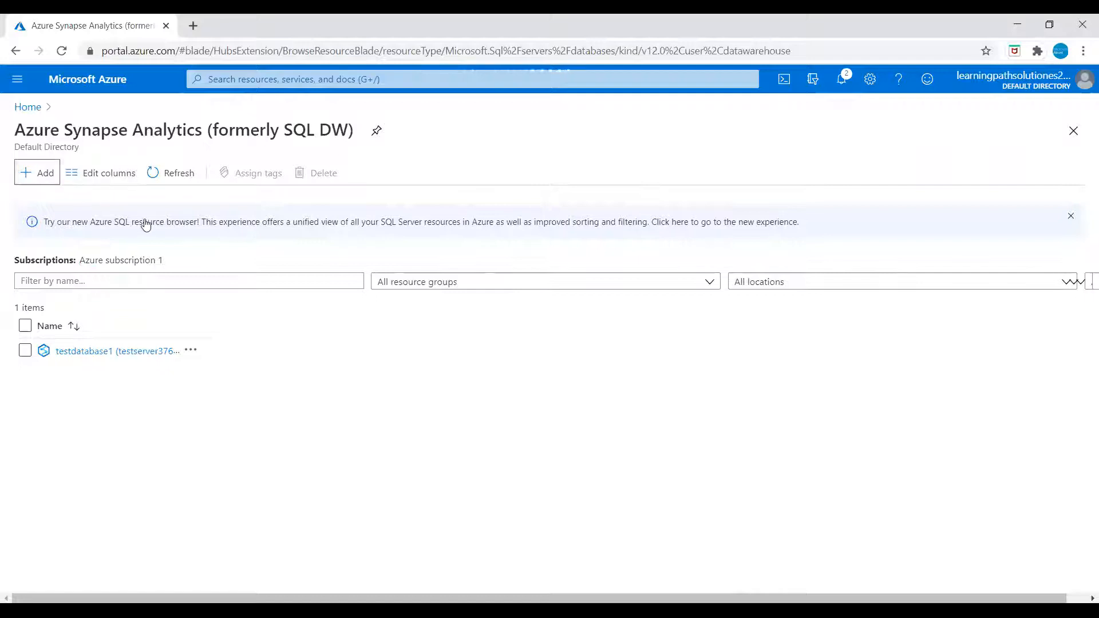
pyautogui.click(37, 173)
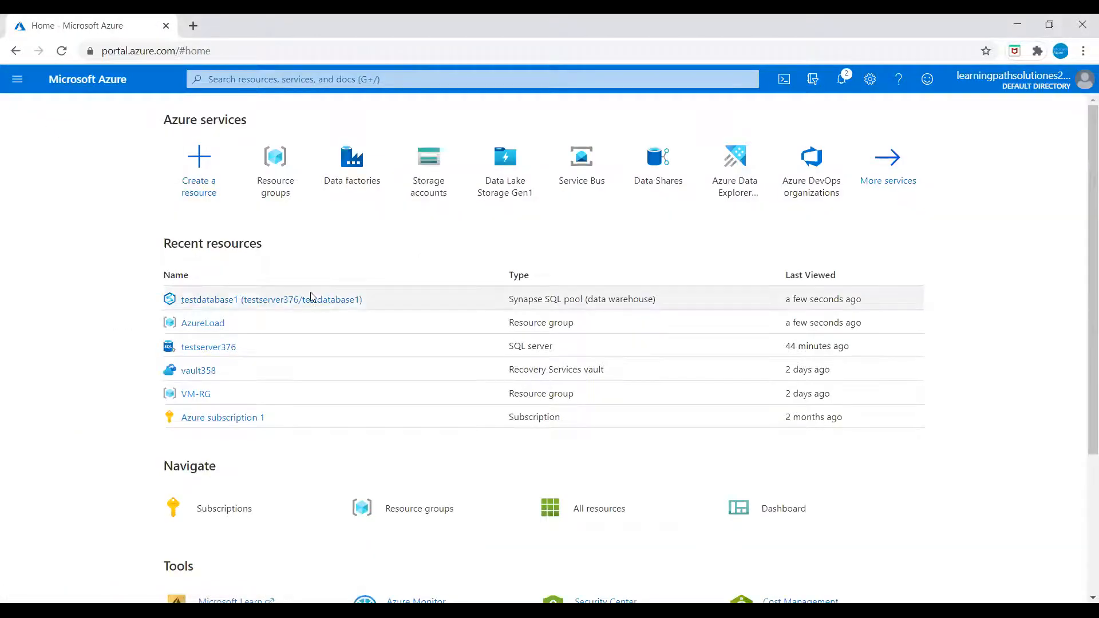
pyautogui.click(272, 298)
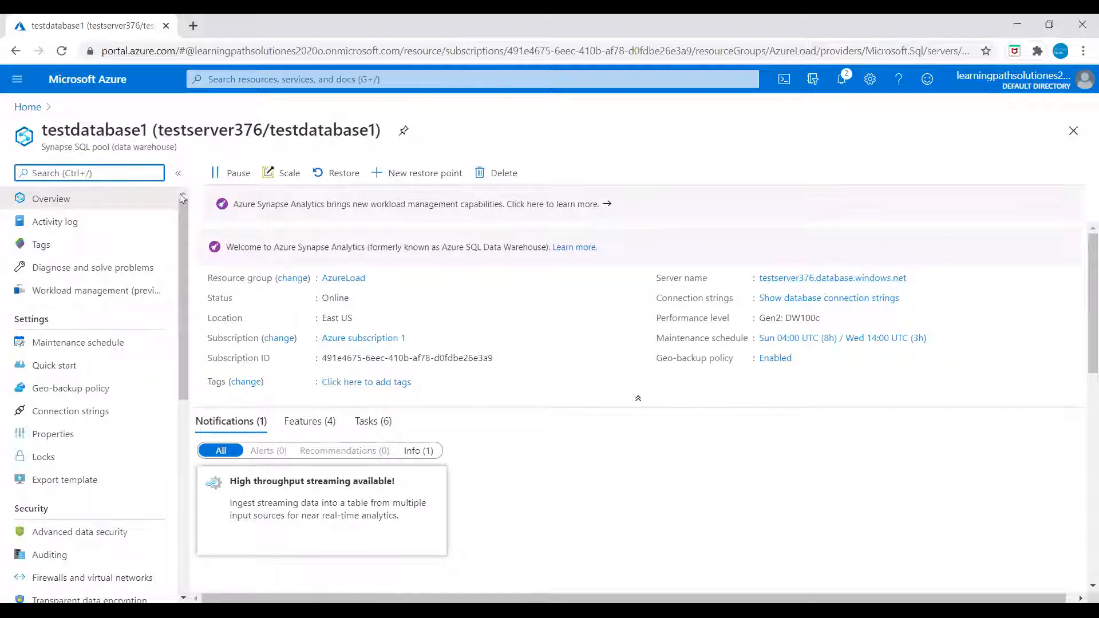
# - Reach testserver376 via Home > Resource groups > AzureLoad and copy its server name
pyautogui.click(28, 107)
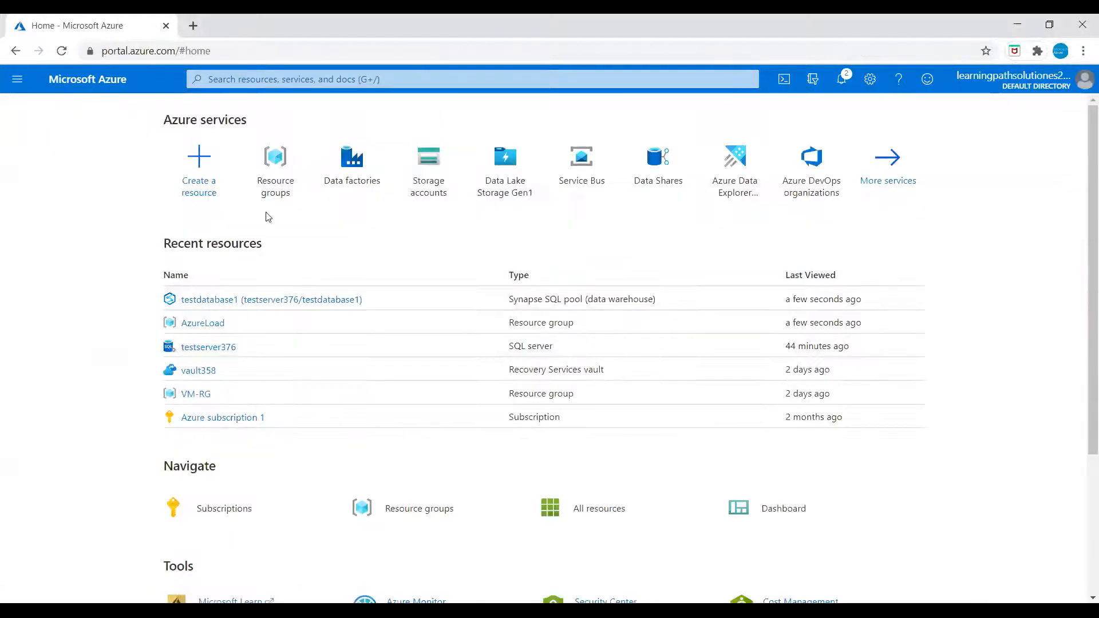
pyautogui.click(273, 172)
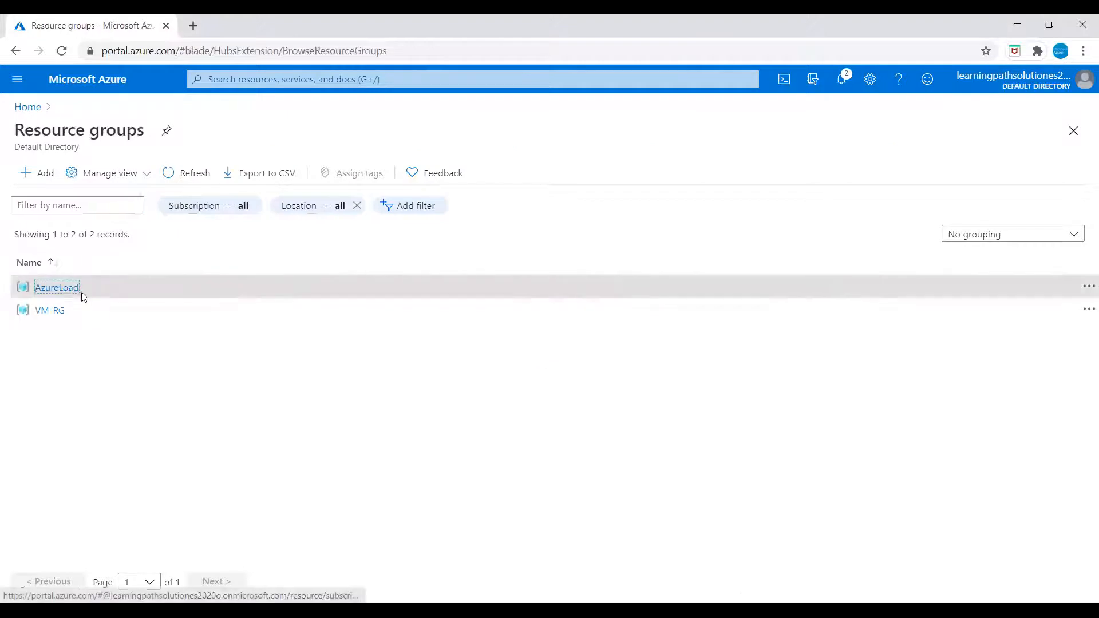
pyautogui.click(56, 287)
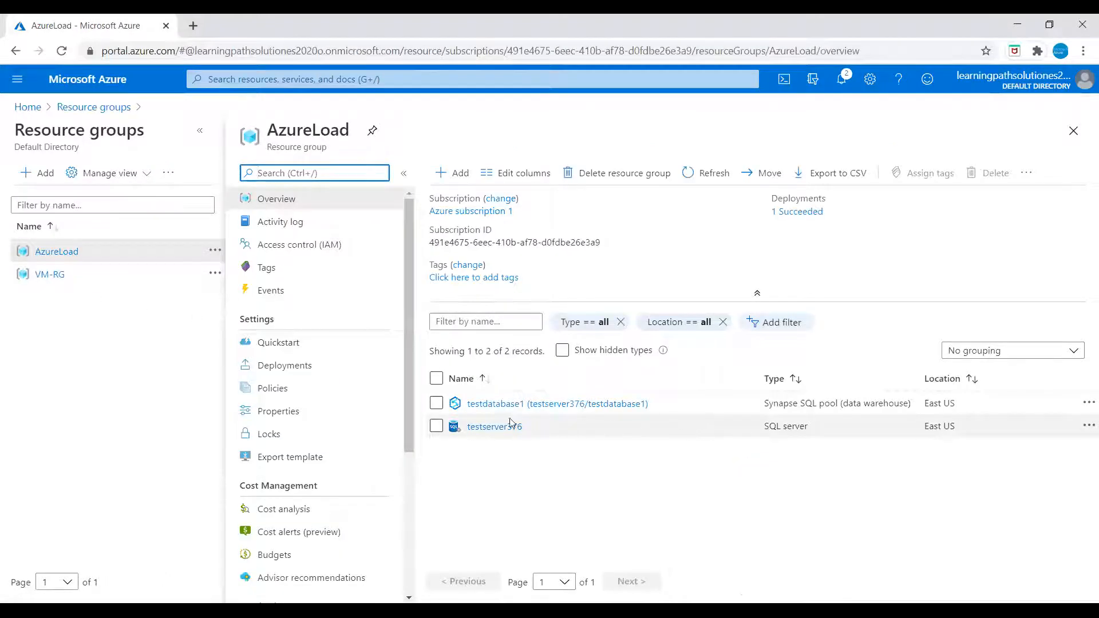
pyautogui.click(491, 425)
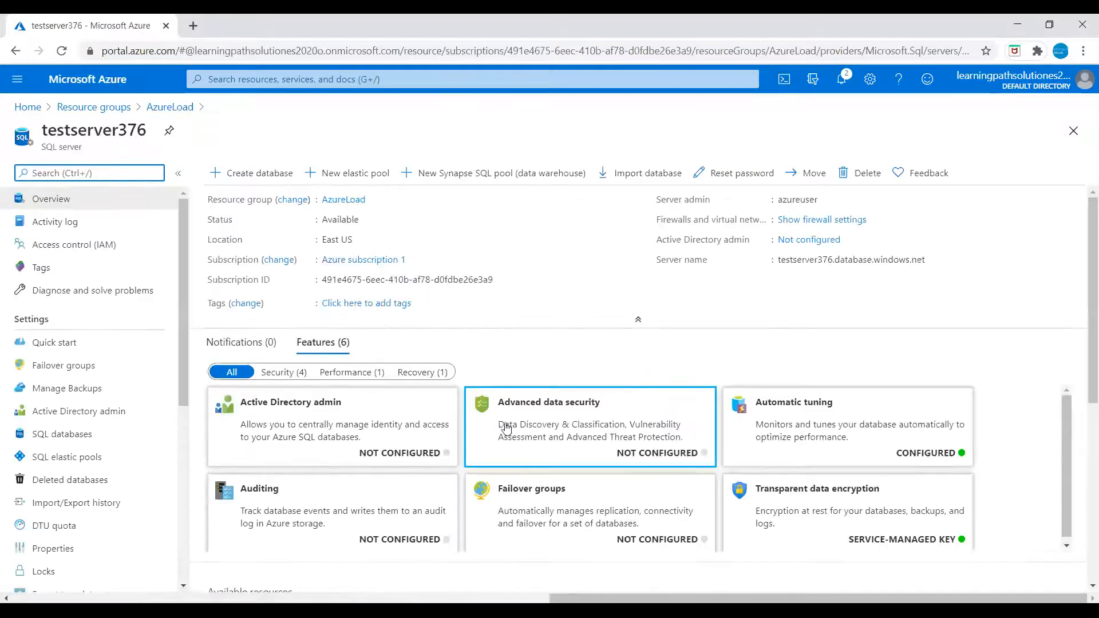
pyautogui.moveTo(933, 264)
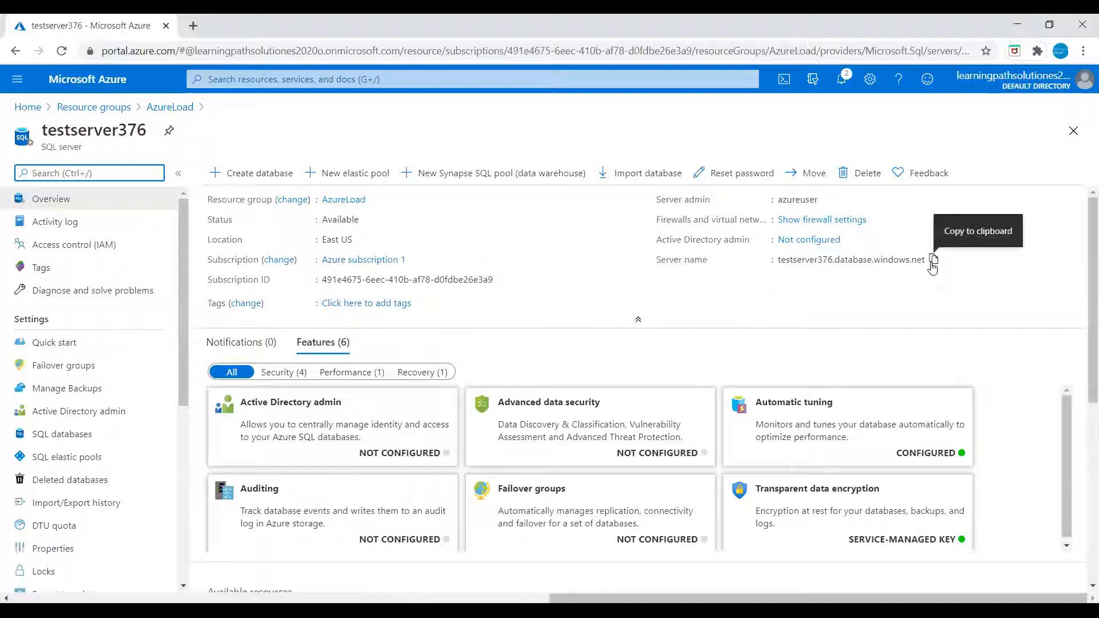
pyautogui.click(934, 262)
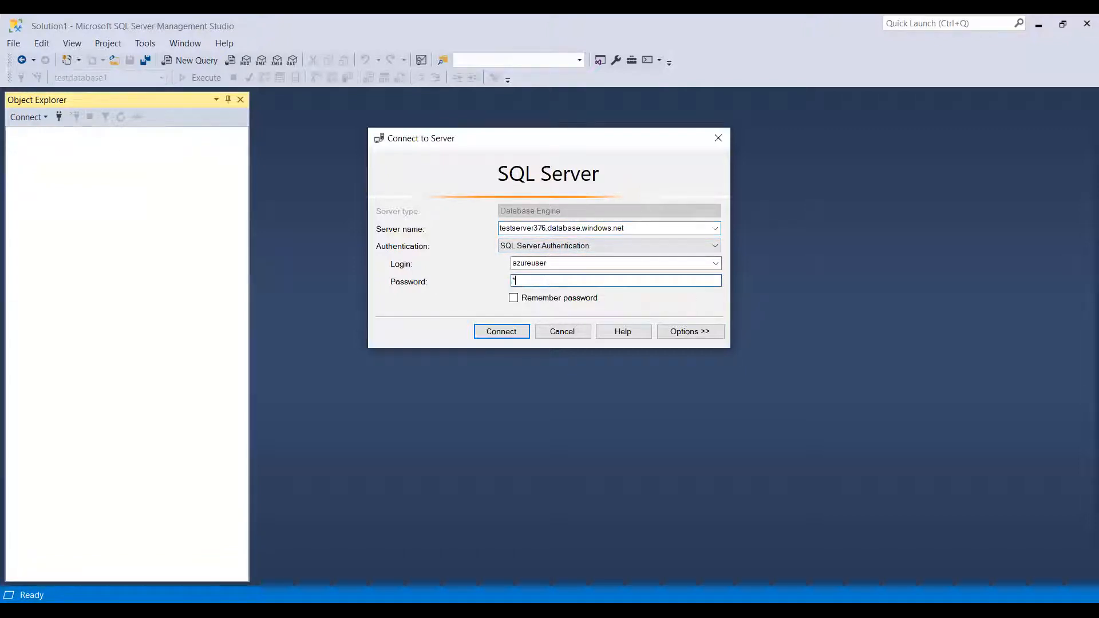
# - Enter the password and connect to testserver376.database.windows.net with SQL Server authentication
pyautogui.write('password')
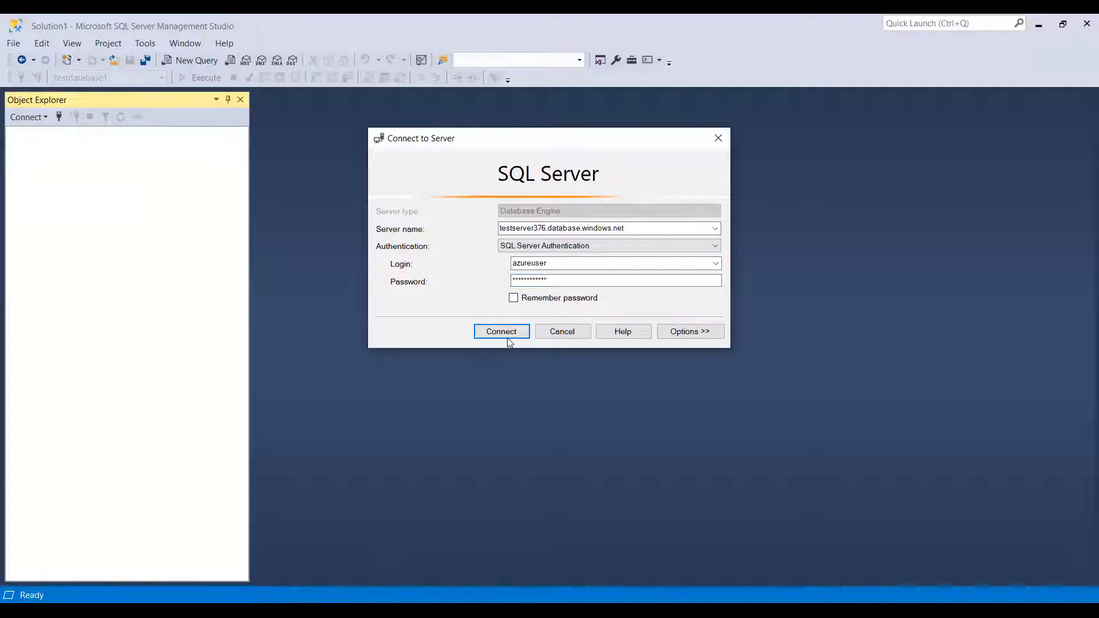
pyautogui.click(500, 330)
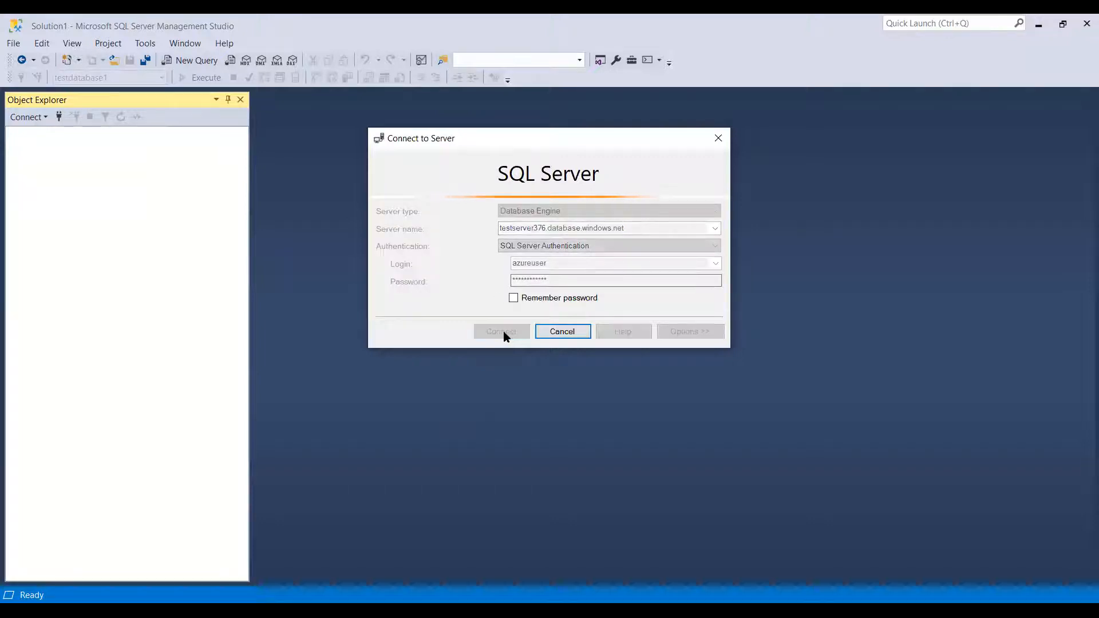
pyautogui.click(500, 331)
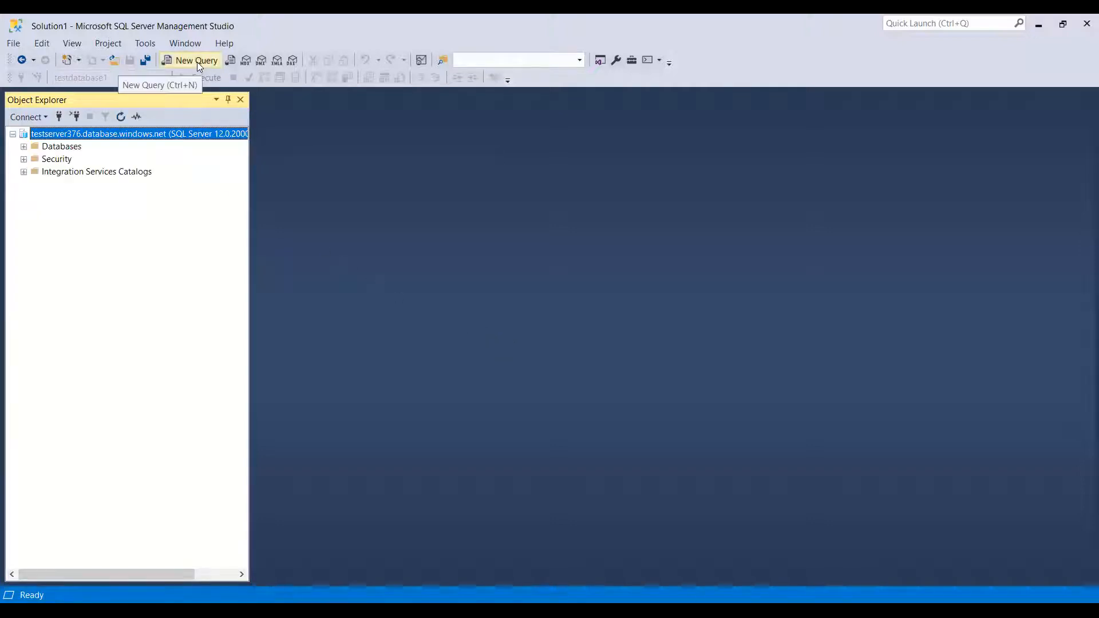
# - Start a new query and expand Databases > testdatabase1 > Tables > External Tables in Object Explorer
pyautogui.click(196, 61)
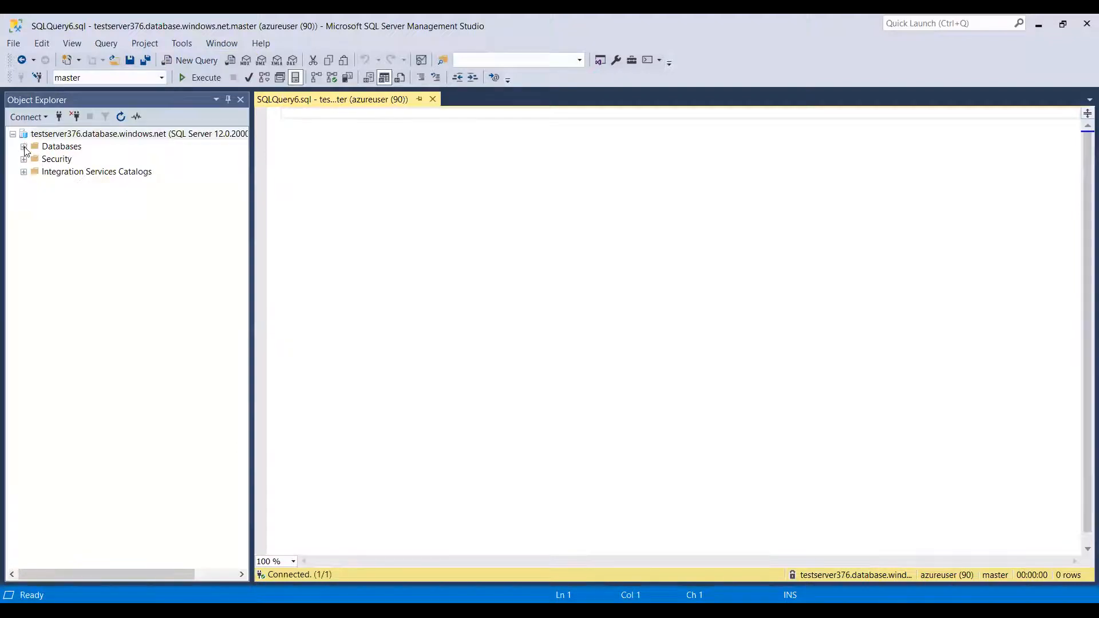
pyautogui.click(22, 145)
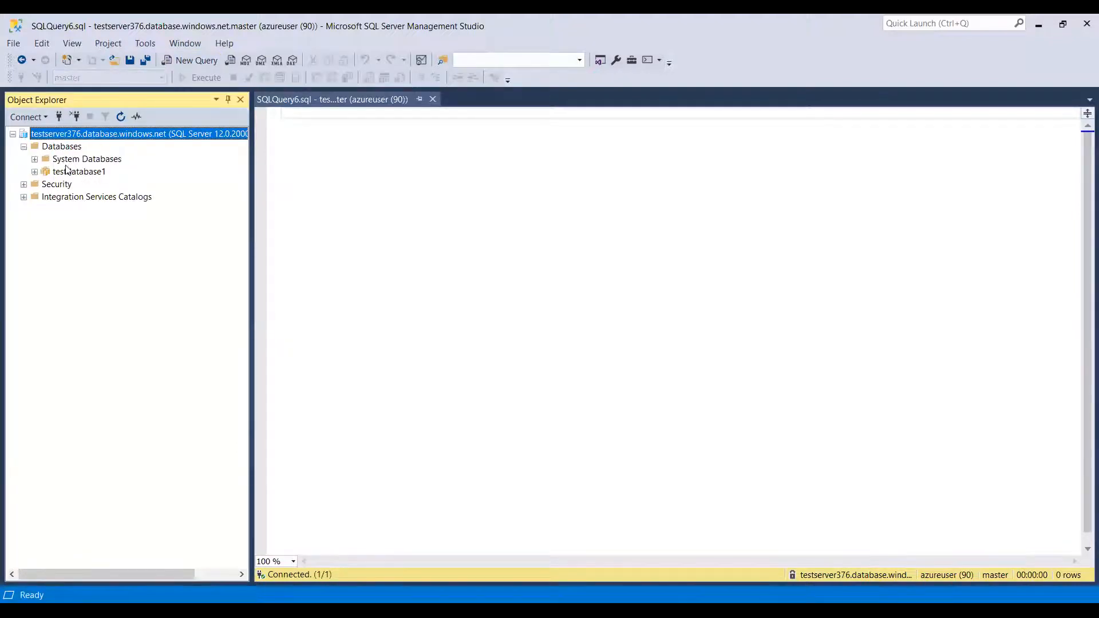
pyautogui.click(33, 172)
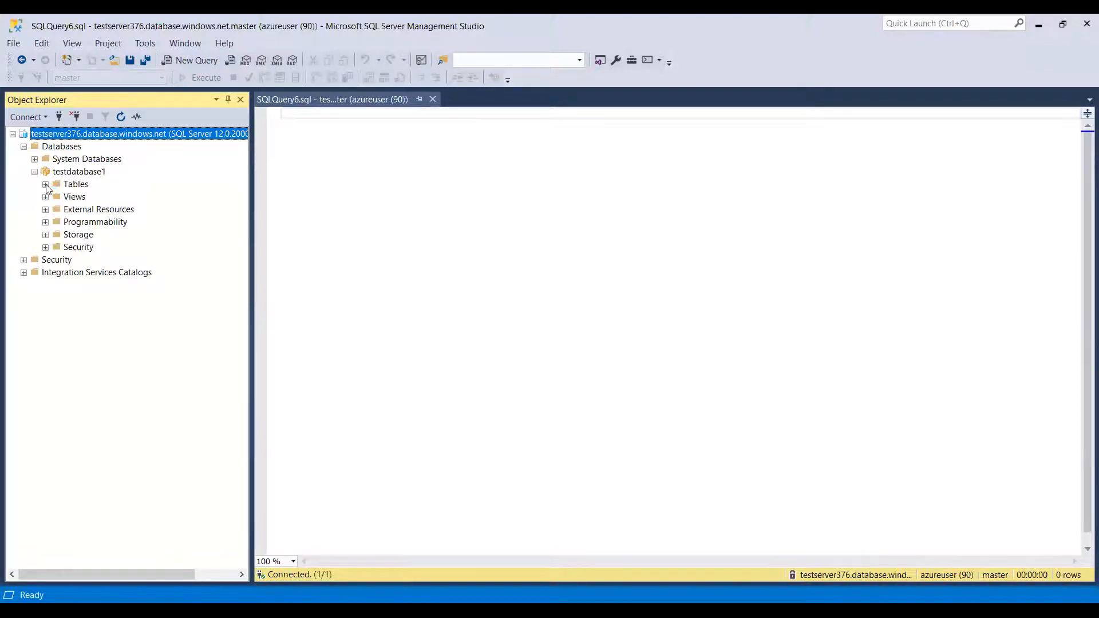
pyautogui.click(45, 184)
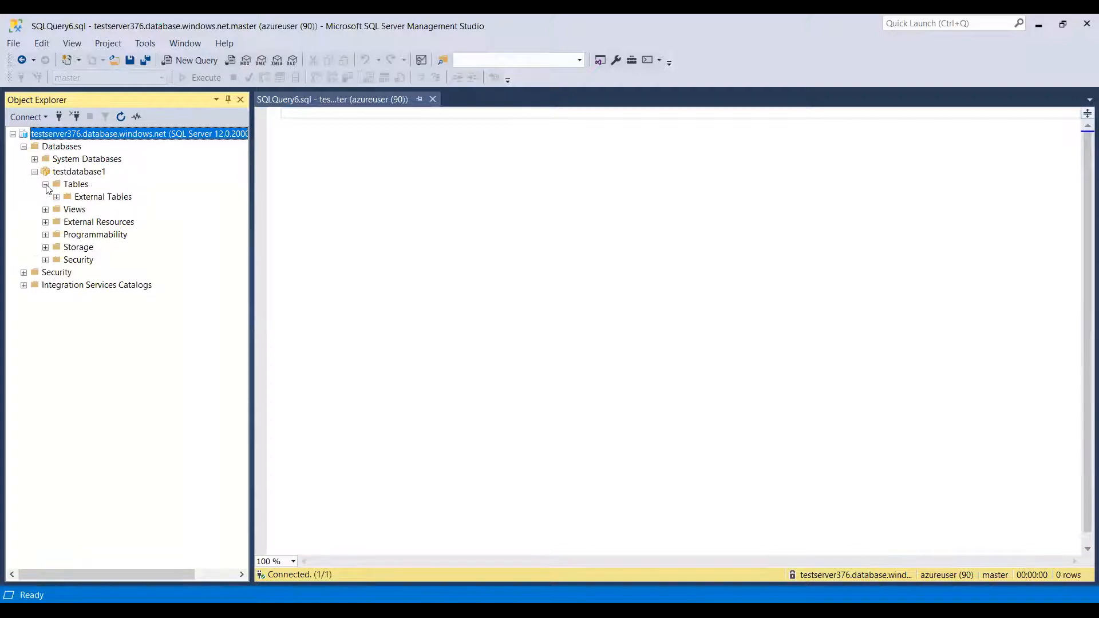
pyautogui.click(58, 196)
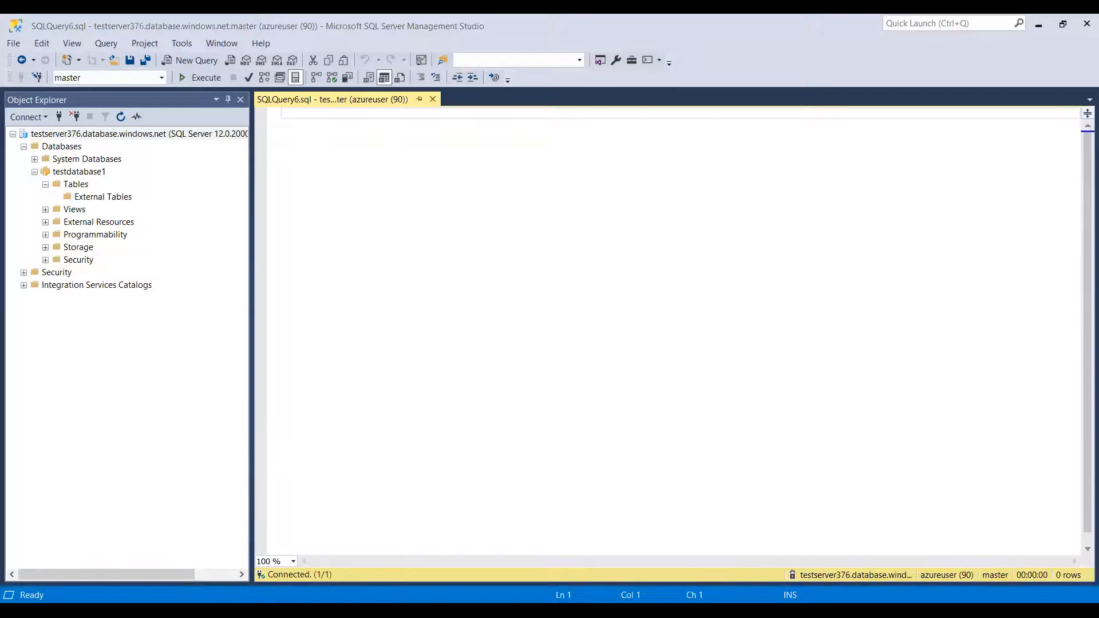
pyautogui.moveTo(480, 243)
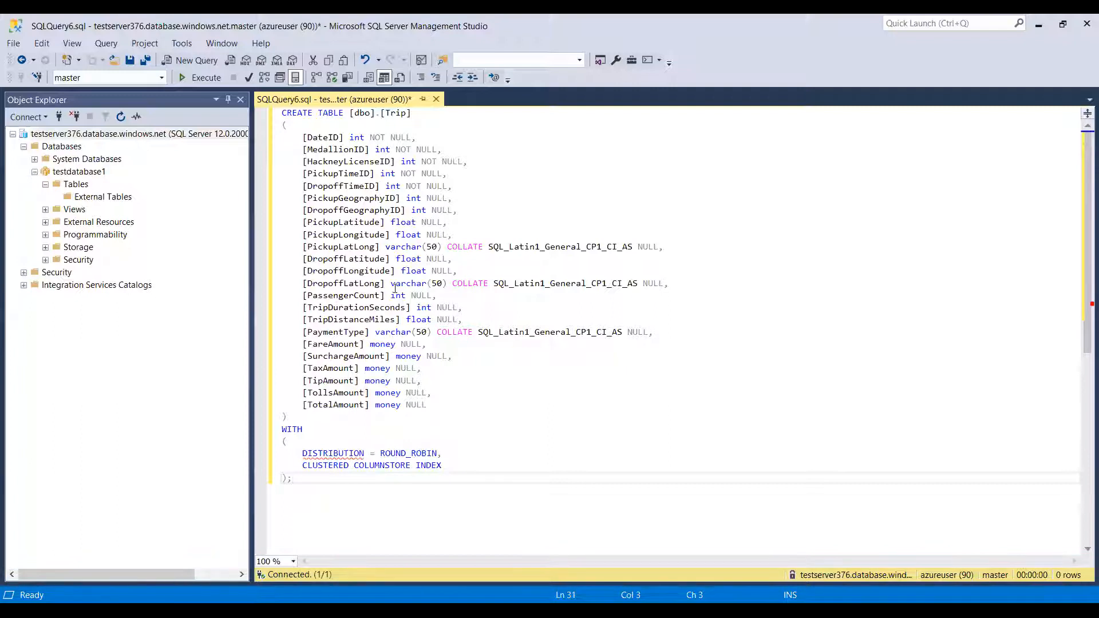
# - Execute the CREATE TABLE [dbo].[Trip] script against master, getting a syntax error near DISTRIBUTION
pyautogui.click(201, 77)
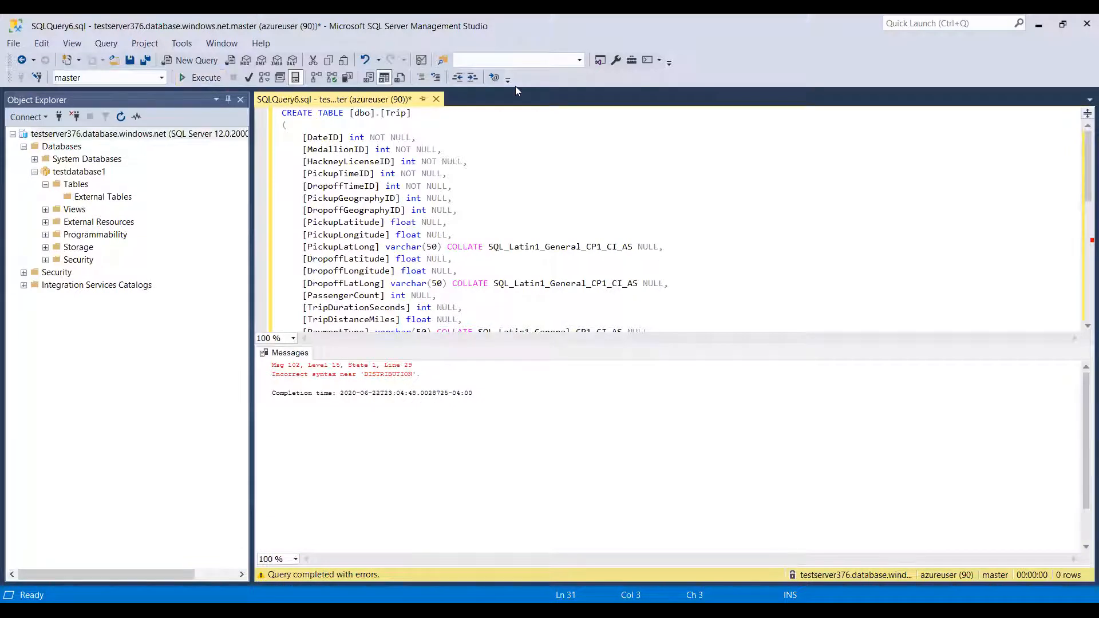
# - Switch the query's database to testdatabase1 and rerun the CREATE TABLE script successfully
pyautogui.click(205, 77)
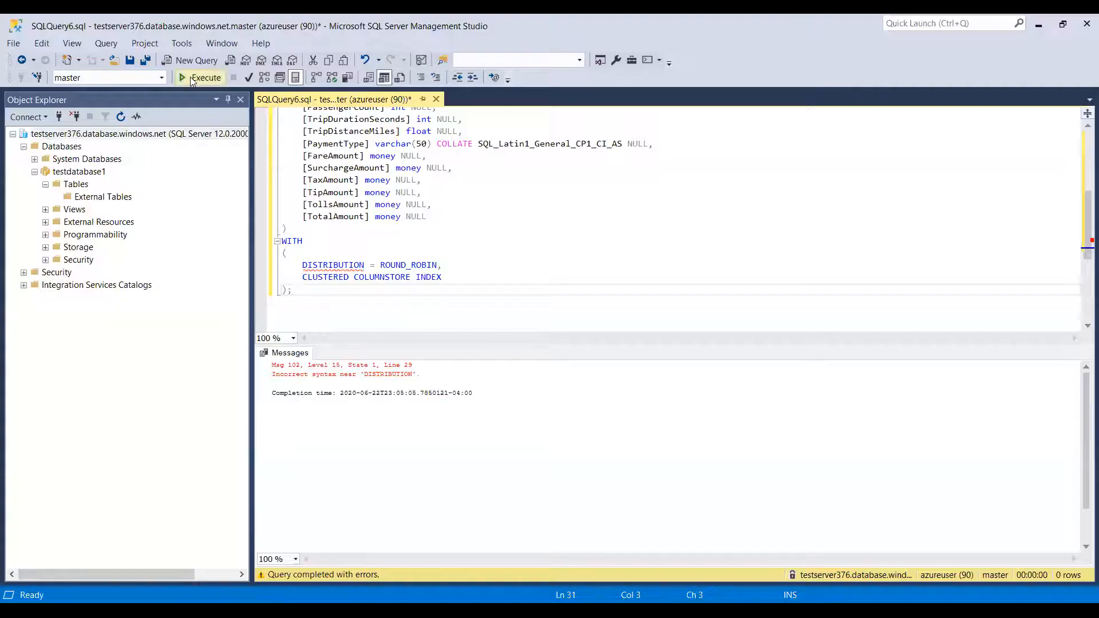
pyautogui.click(202, 77)
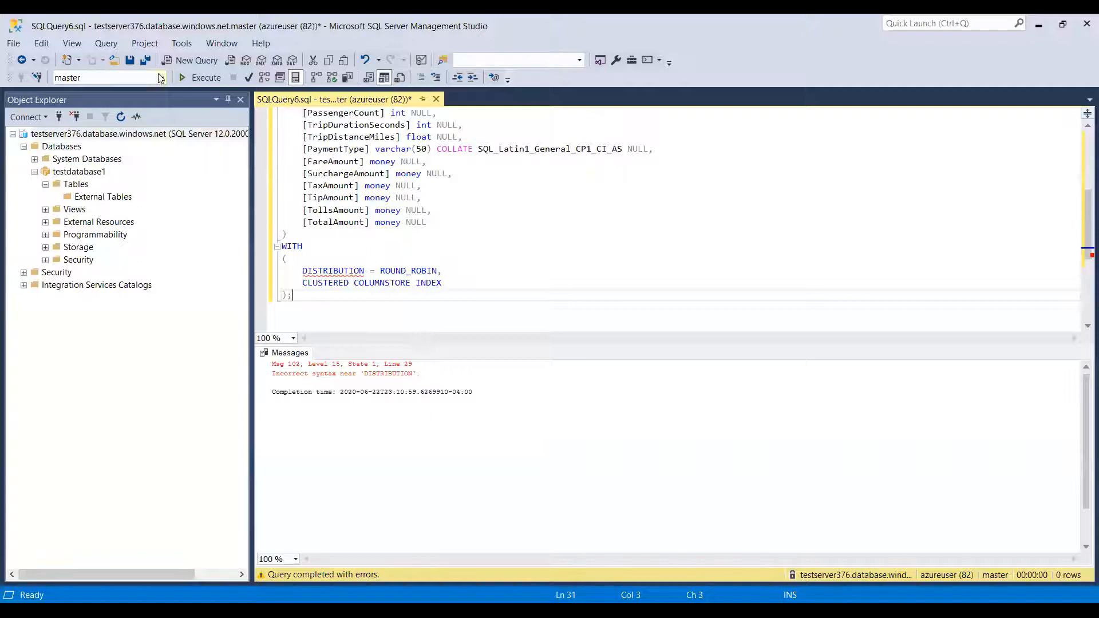
pyautogui.click(161, 77)
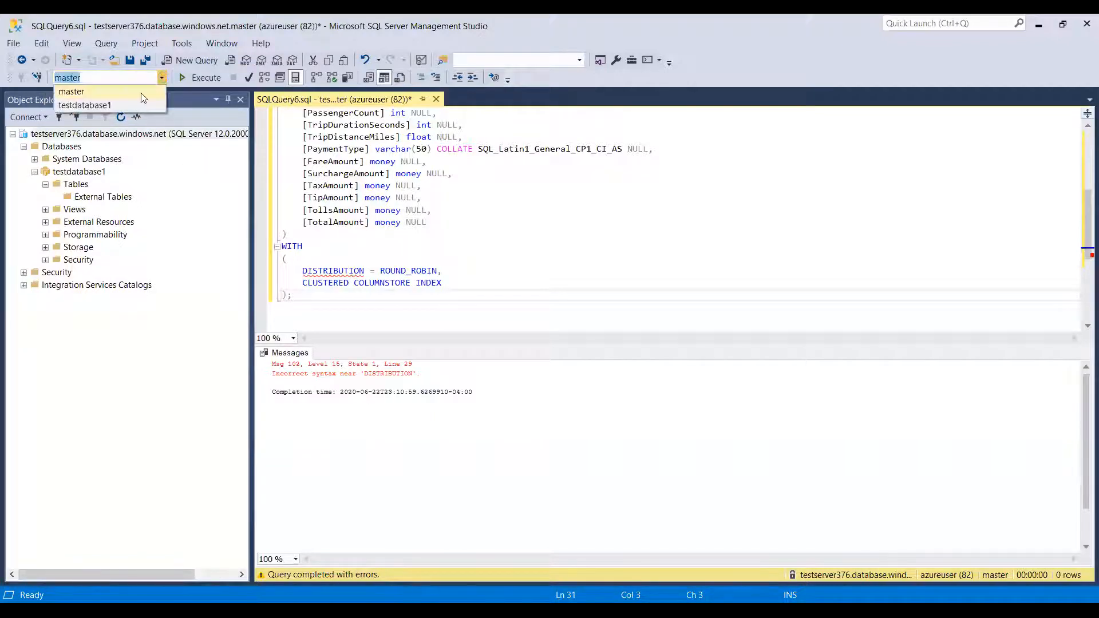
pyautogui.moveTo(84, 104)
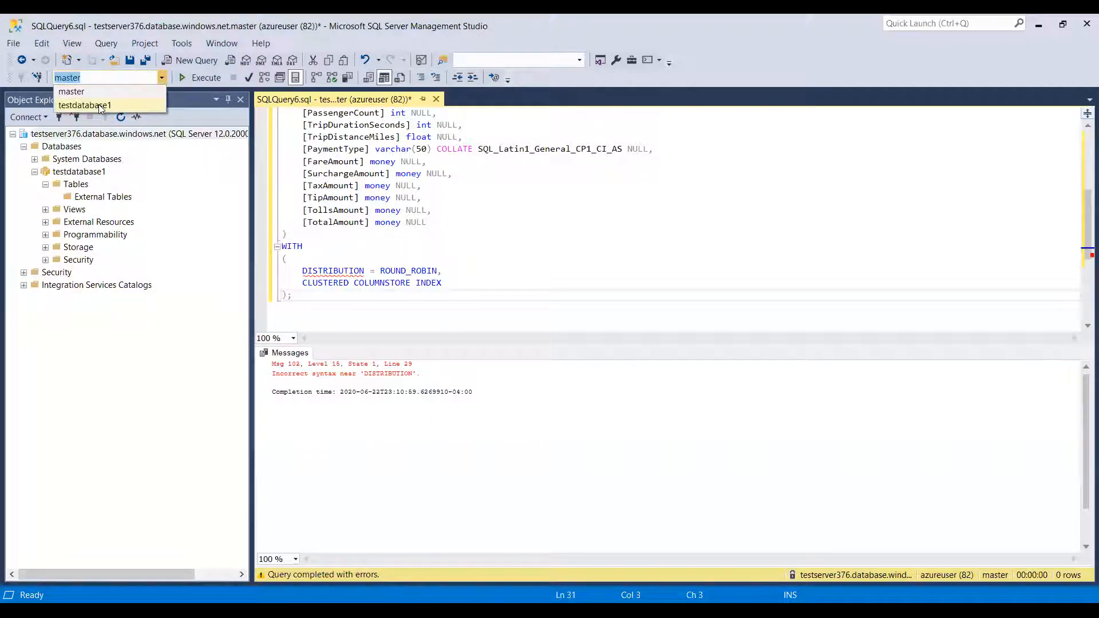
pyautogui.click(84, 105)
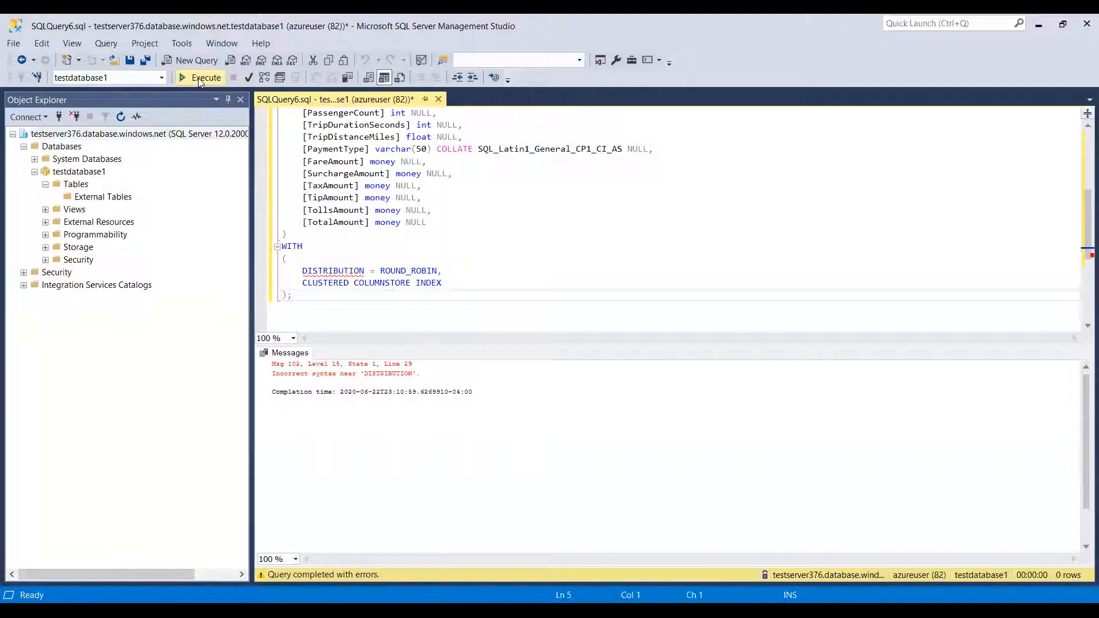
pyautogui.click(200, 77)
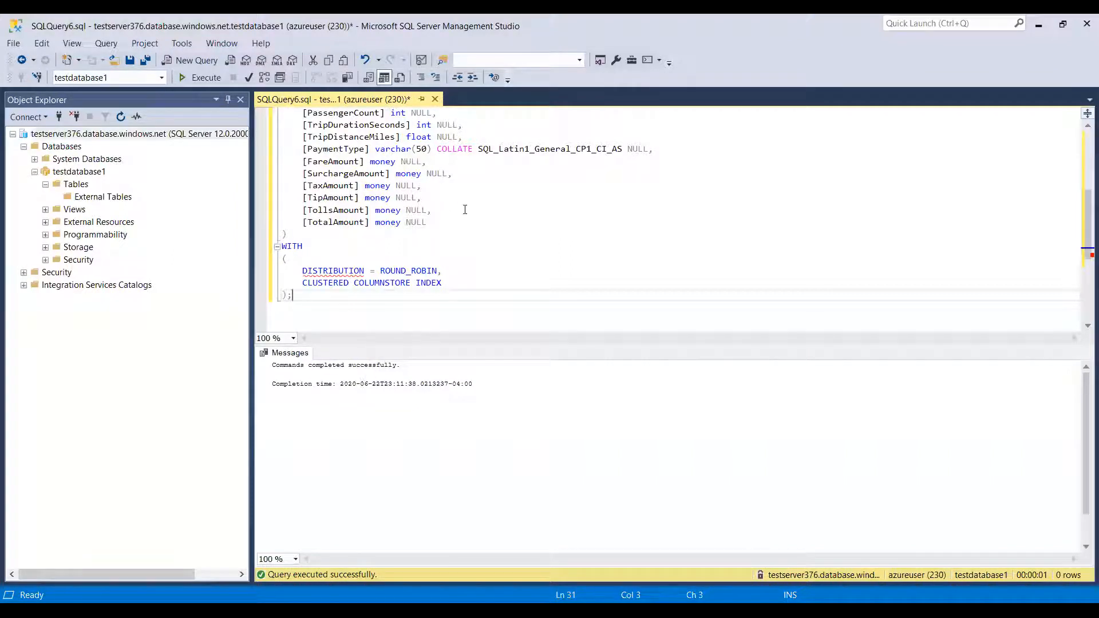
# - Run SELECT * FROM dbo.trip; in a new query window, returning the columns with no rows
pyautogui.click(195, 59)
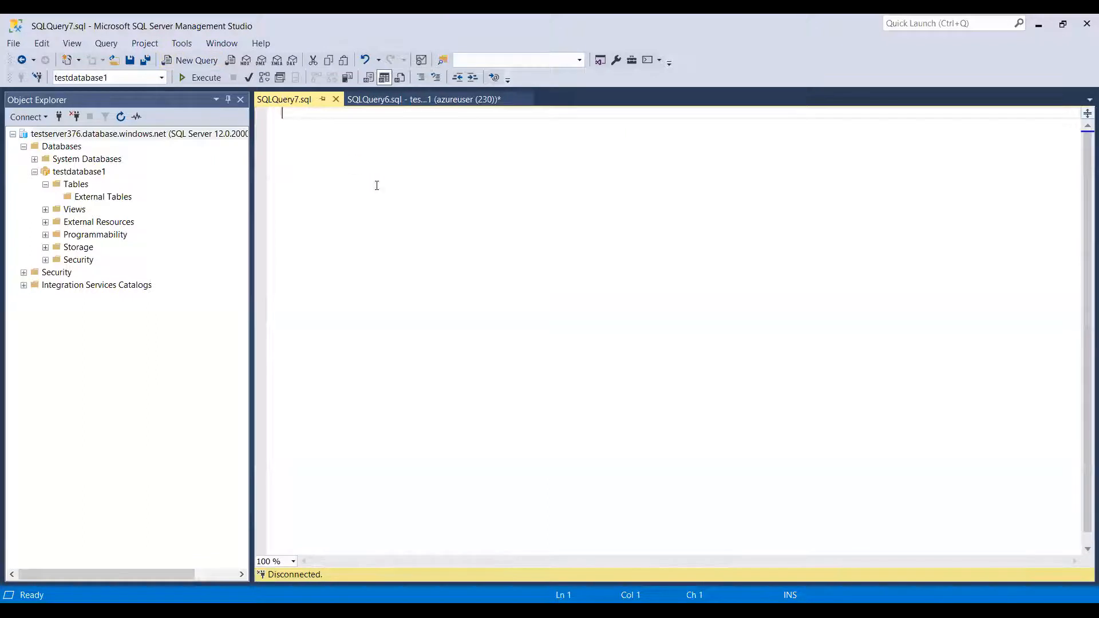
pyautogui.write('SEL')
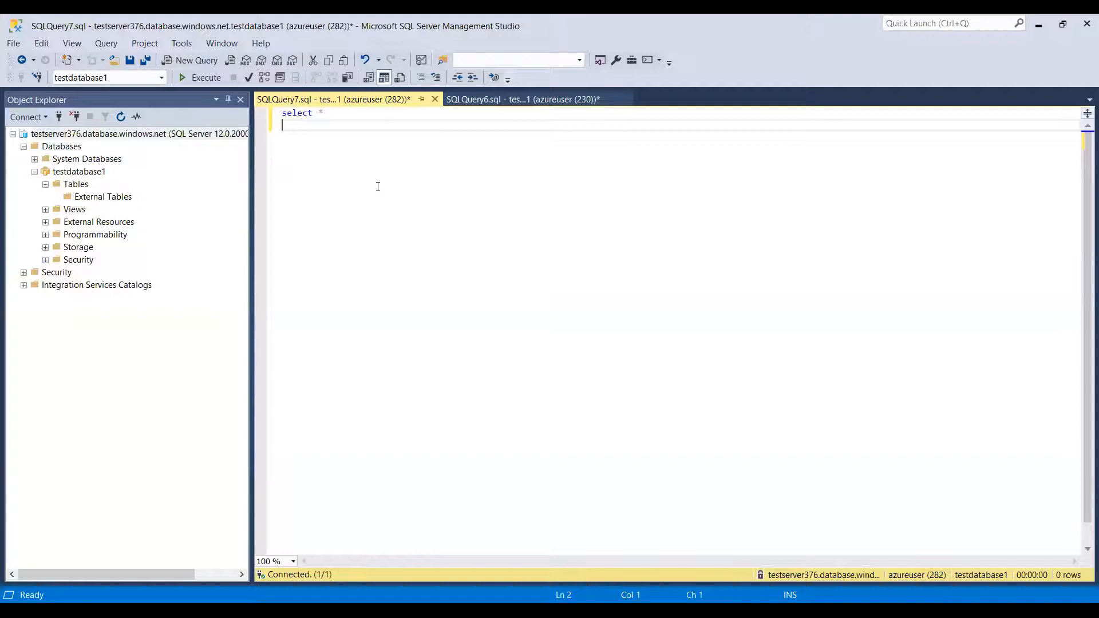
pyautogui.write('from db')
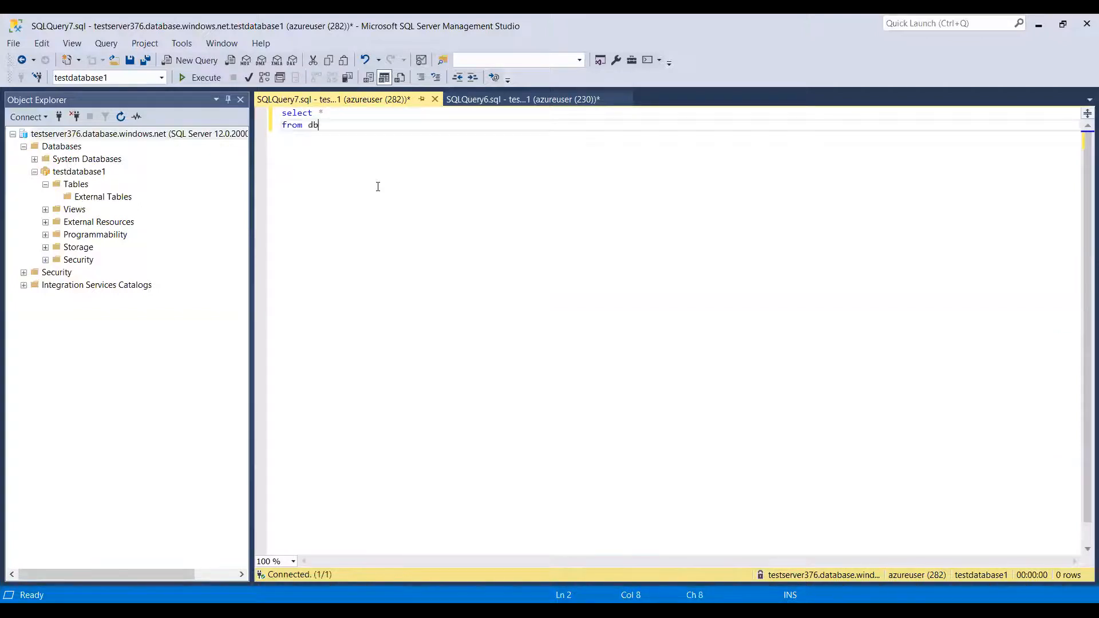
pyautogui.write('o.trip')
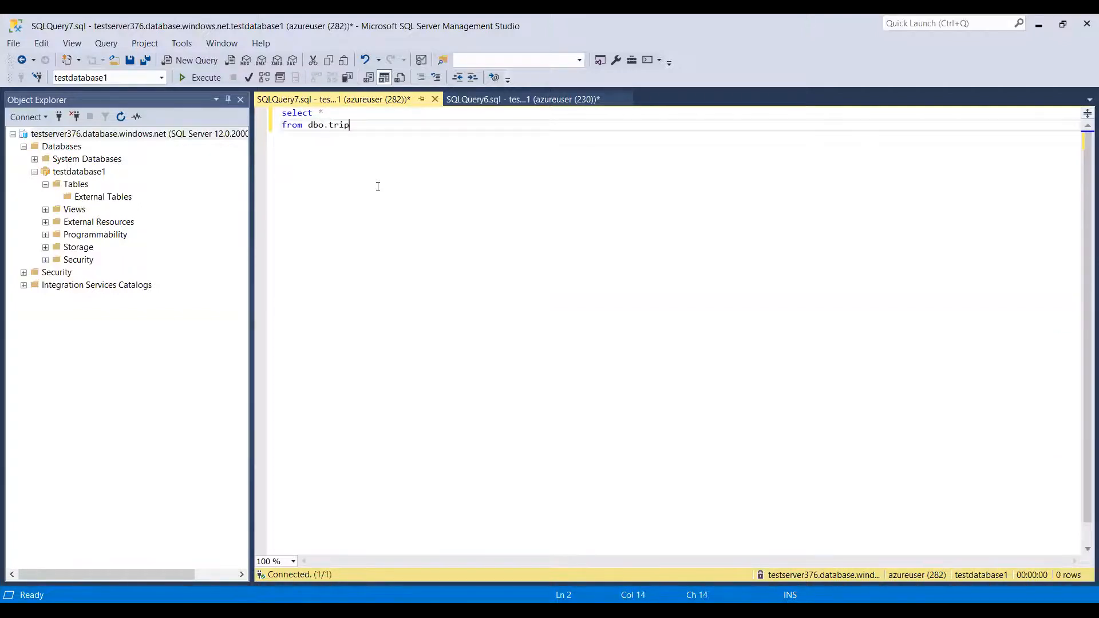
pyautogui.write(';')
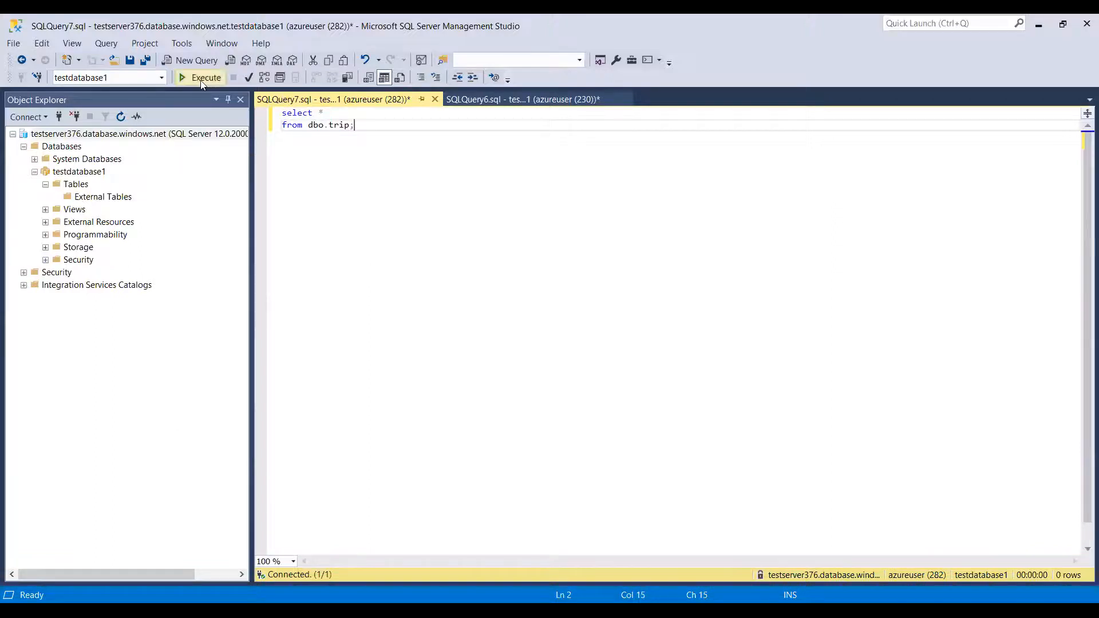
pyautogui.click(201, 77)
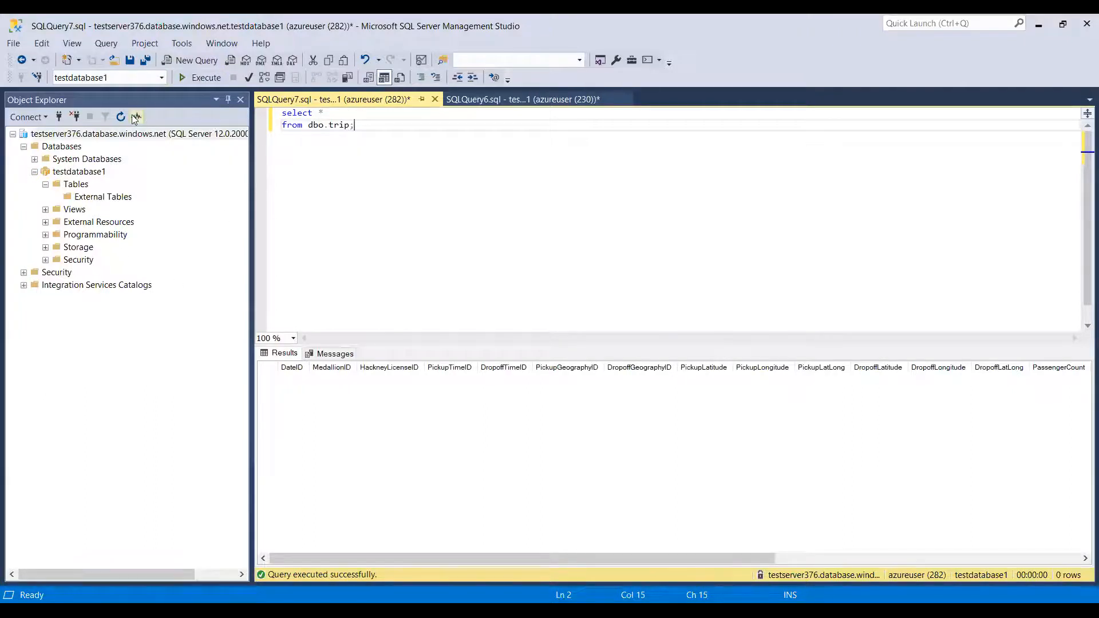
# - Refresh the server node in Object Explorer
pyautogui.click(120, 116)
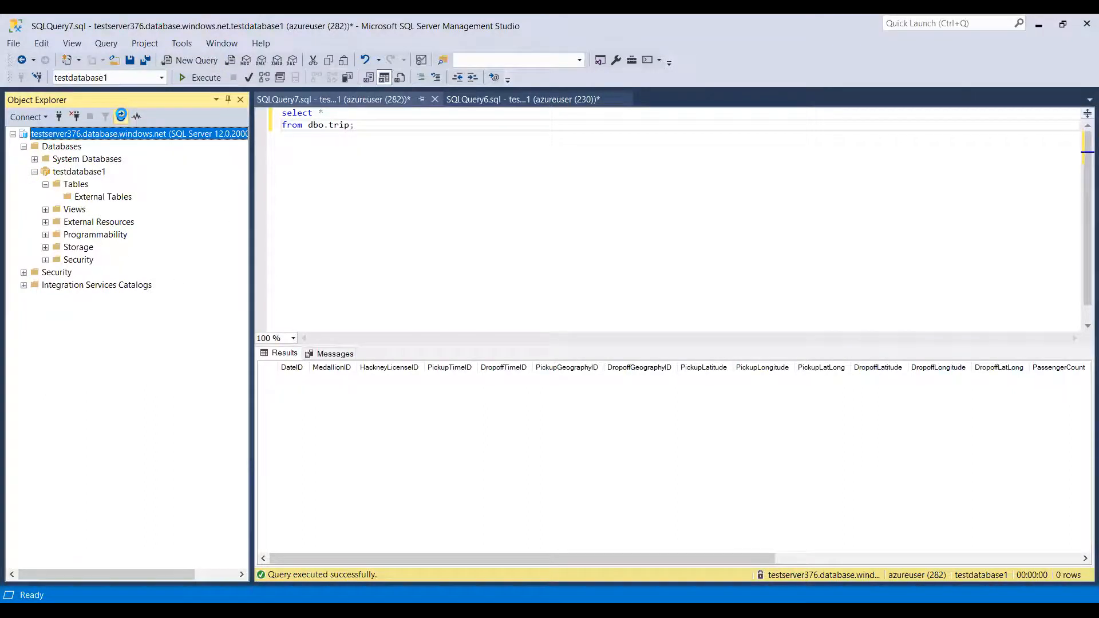
pyautogui.click(121, 117)
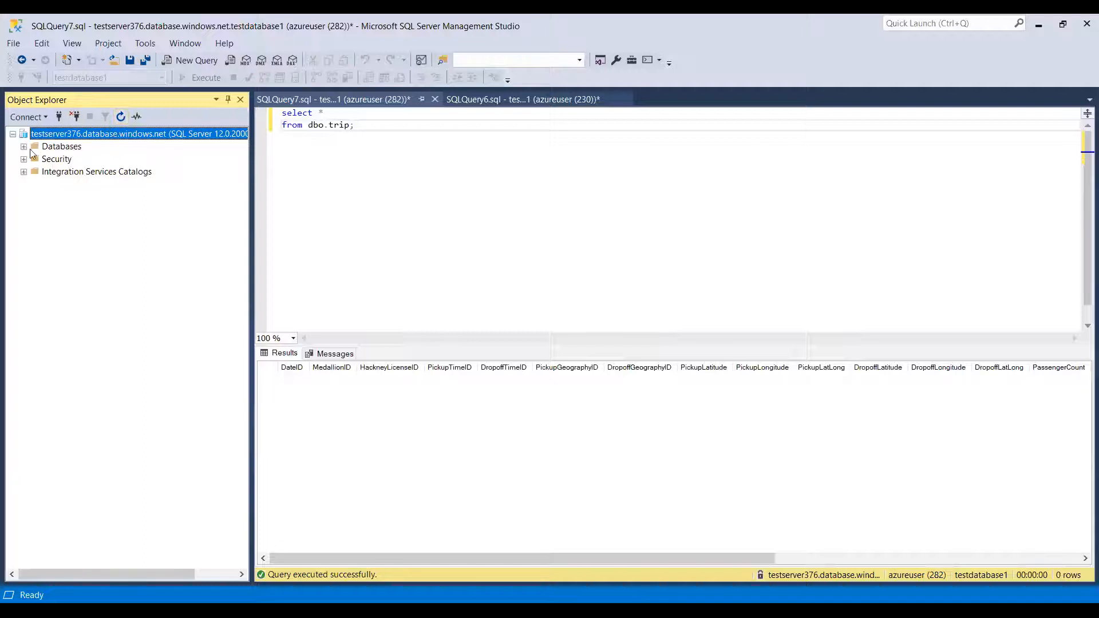
# - Expand testdatabase1 > Tables > dbo.Trip > Columns to list its columns, then return to the query
pyautogui.click(24, 145)
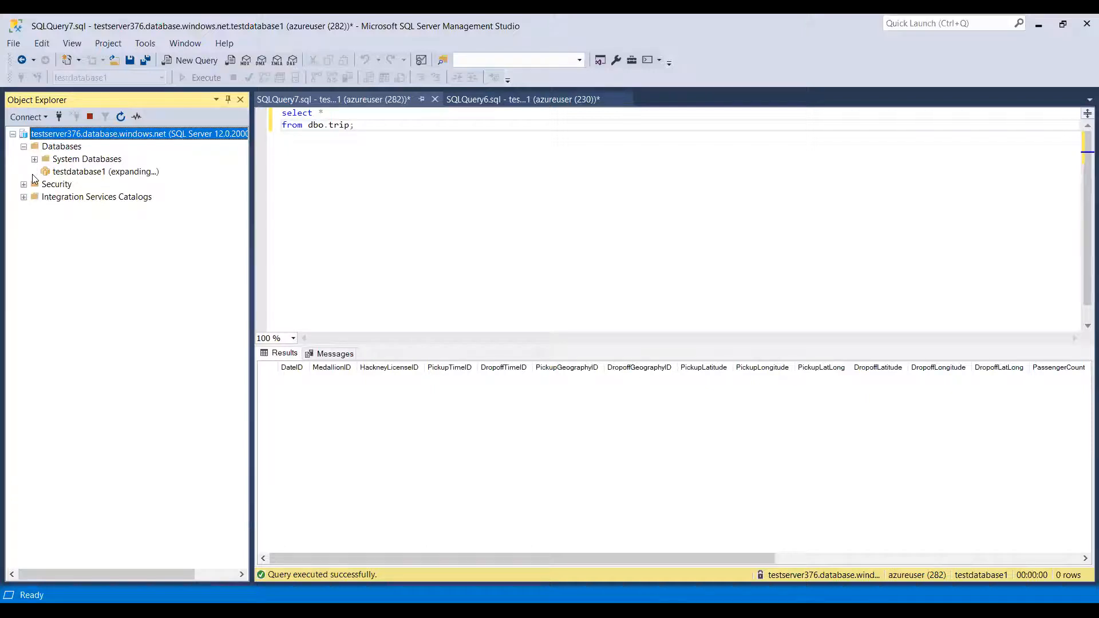
pyautogui.click(35, 172)
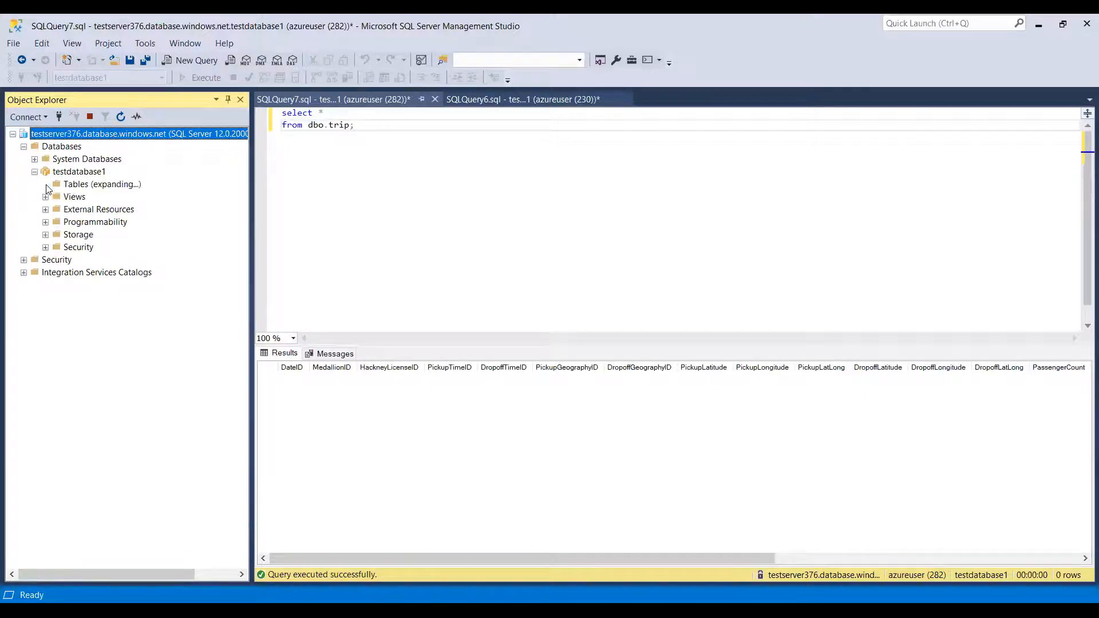
pyautogui.click(46, 184)
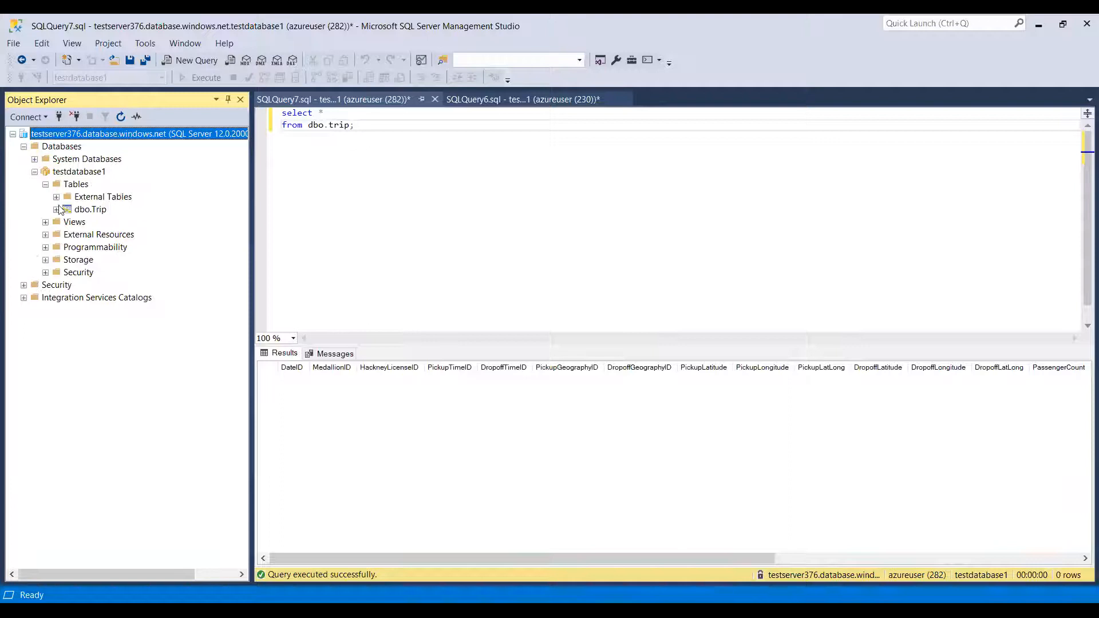
pyautogui.click(57, 208)
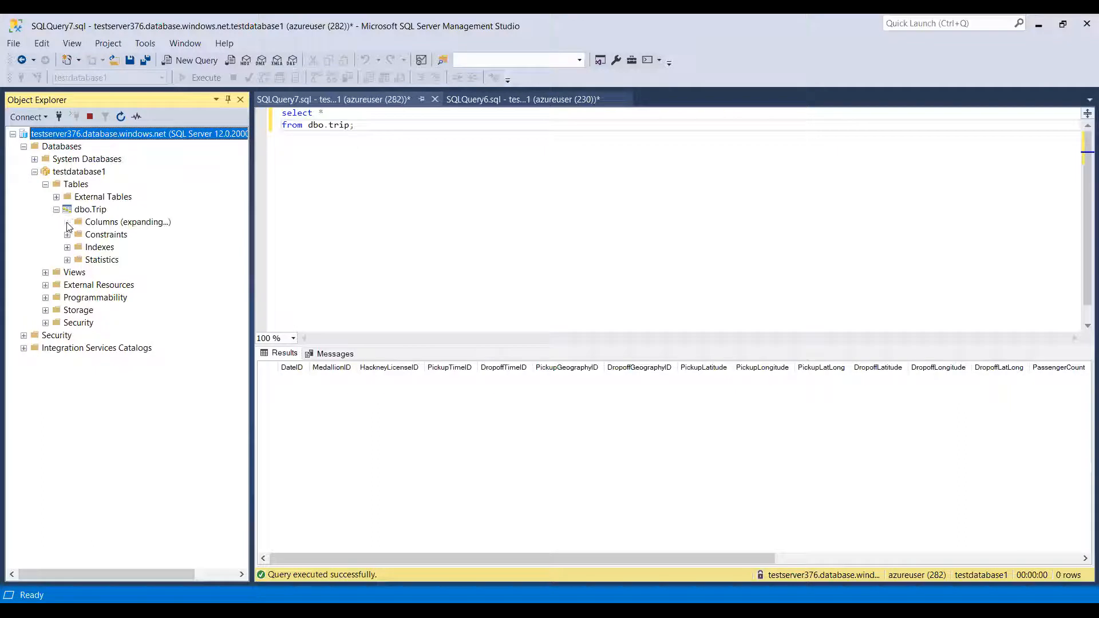
pyautogui.click(67, 220)
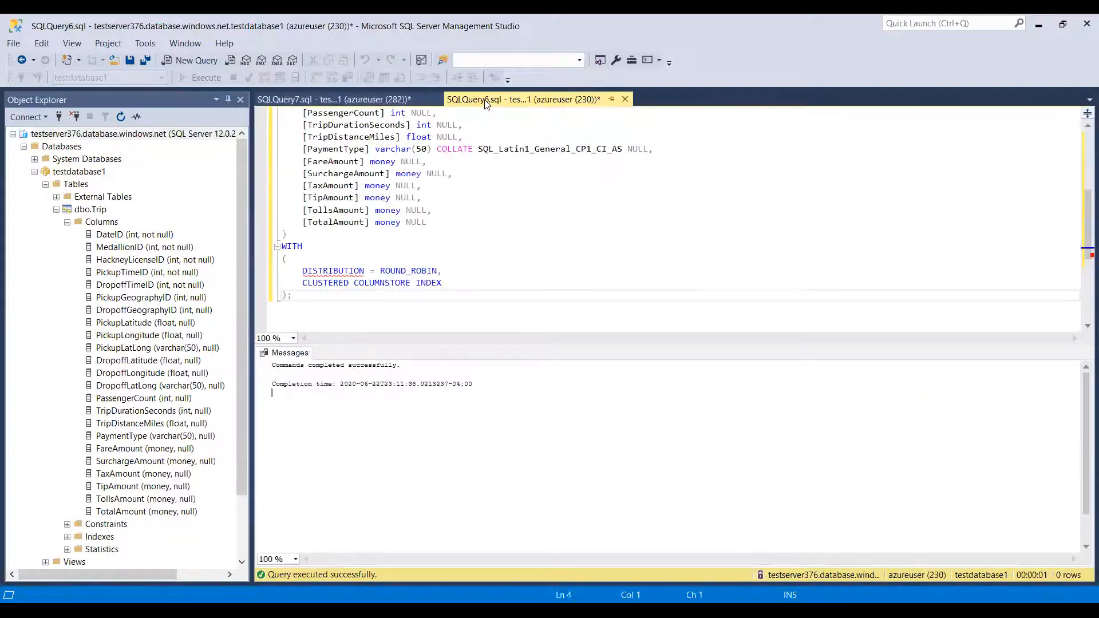
pyautogui.click(330, 99)
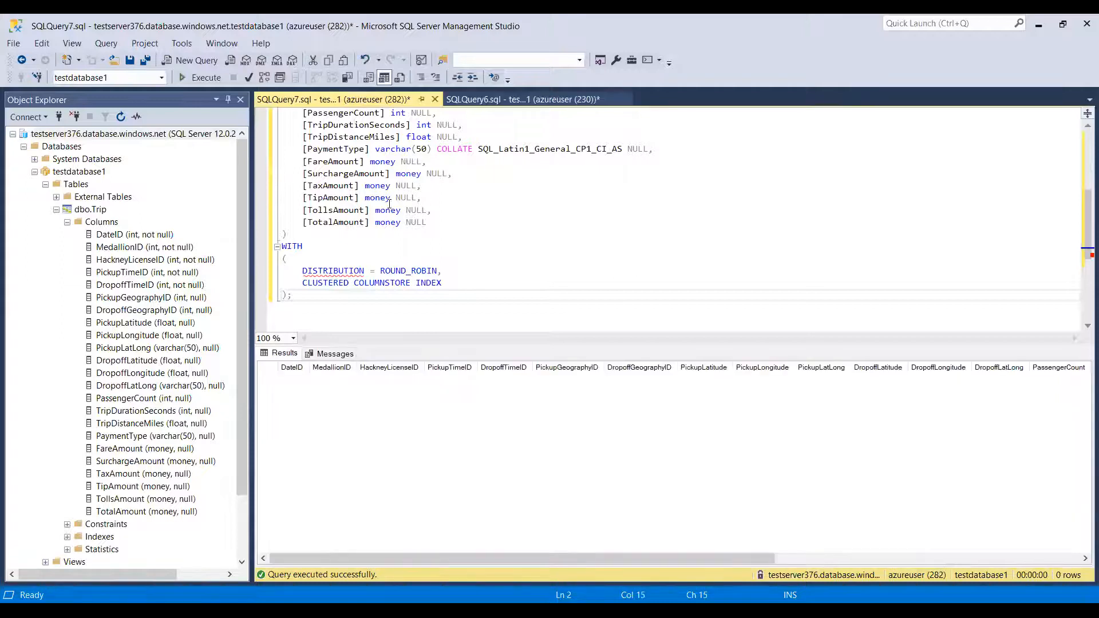
# - Execute the COPY INTO [dbo].[Trip] statement from the Trip2013 blob files in a new query window
pyautogui.click(194, 60)
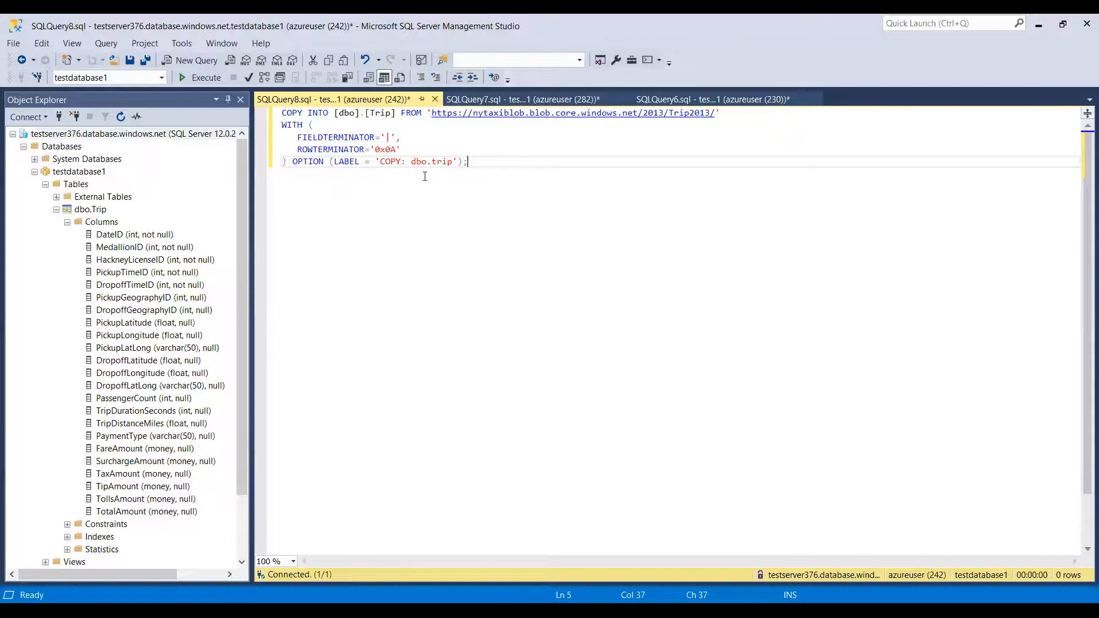
pyautogui.moveTo(366, 218)
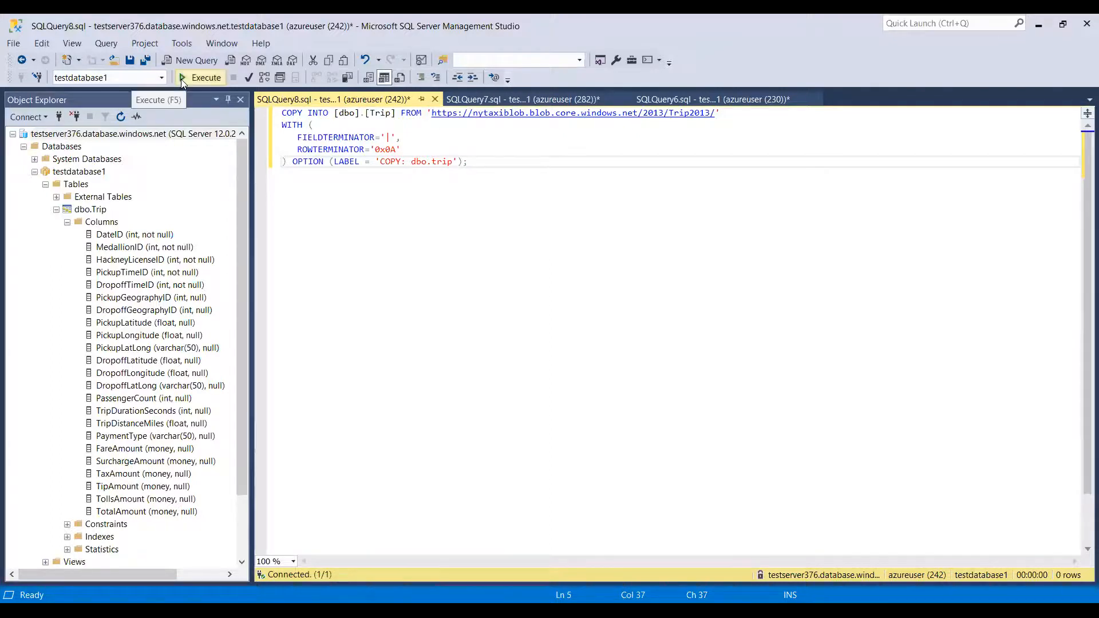
pyautogui.click(202, 77)
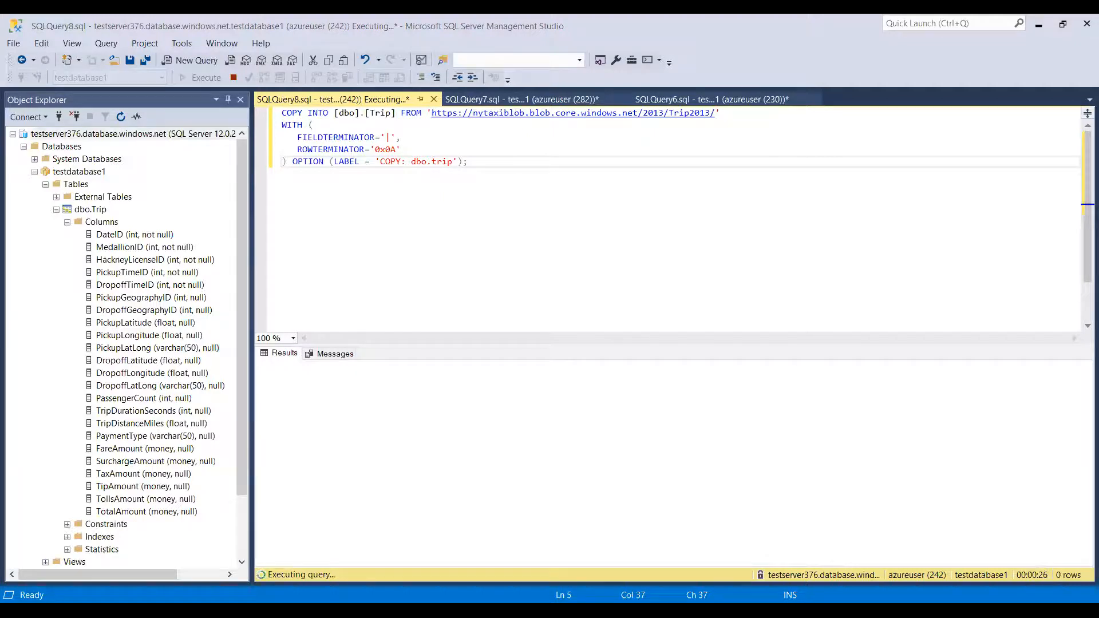
pyautogui.click(189, 59)
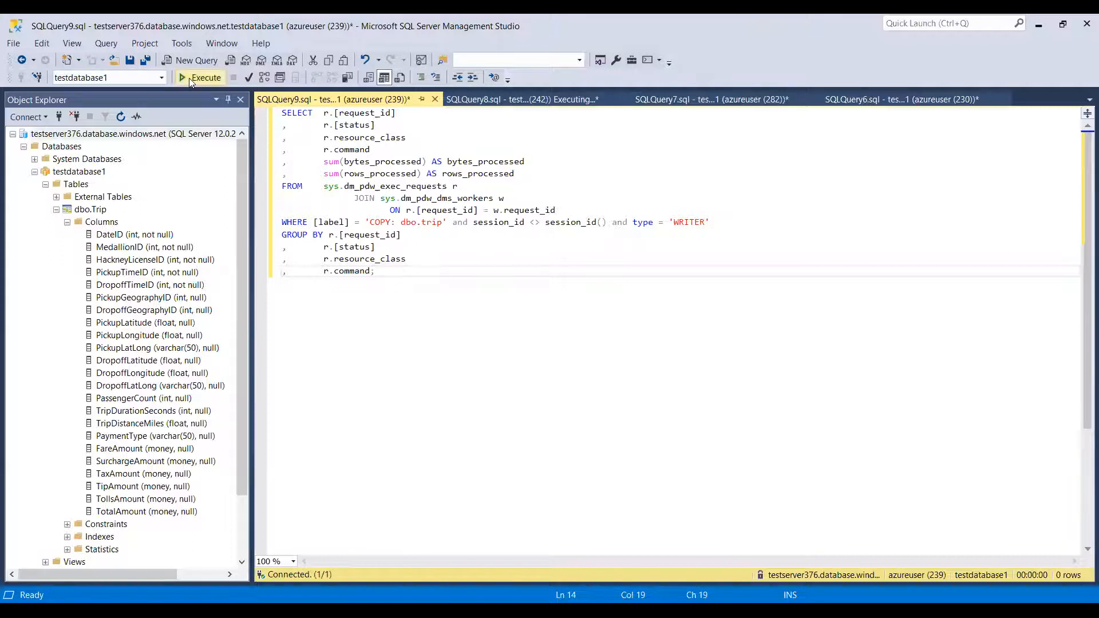
# - Execute the sys.dm_pdw_exec_requests query to see rows processed per COPY request
pyautogui.click(202, 76)
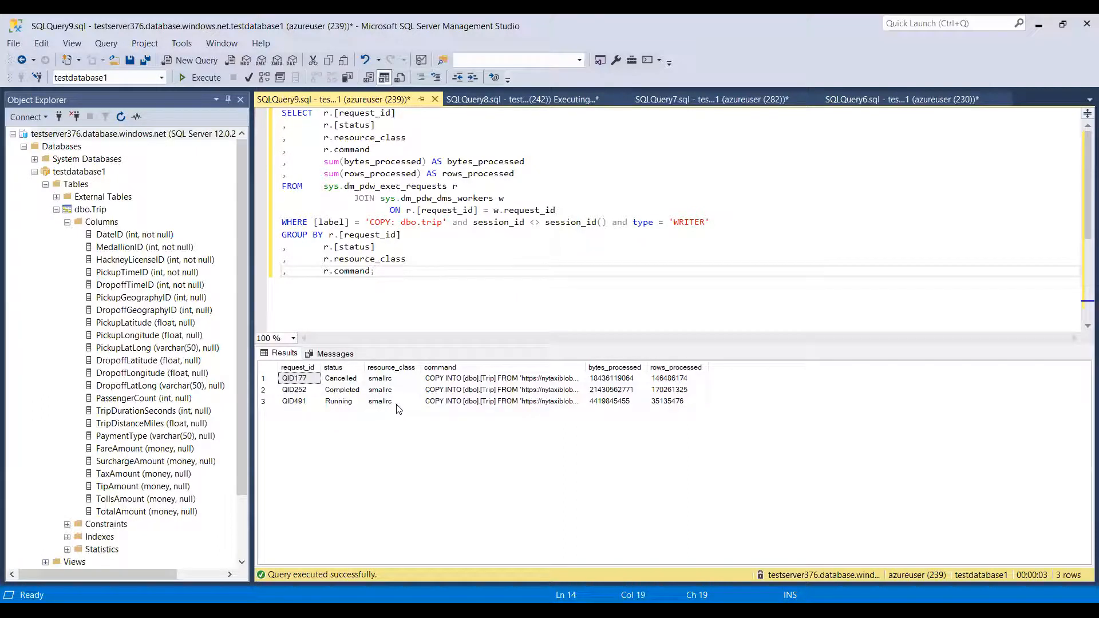
pyautogui.moveTo(447, 416)
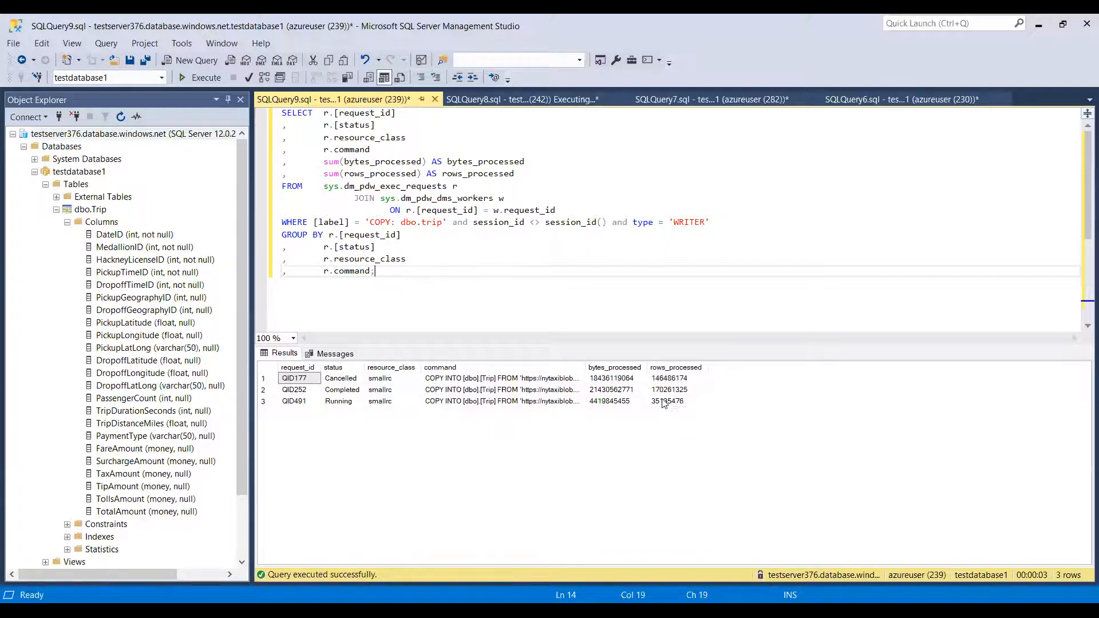
pyautogui.moveTo(638, 339)
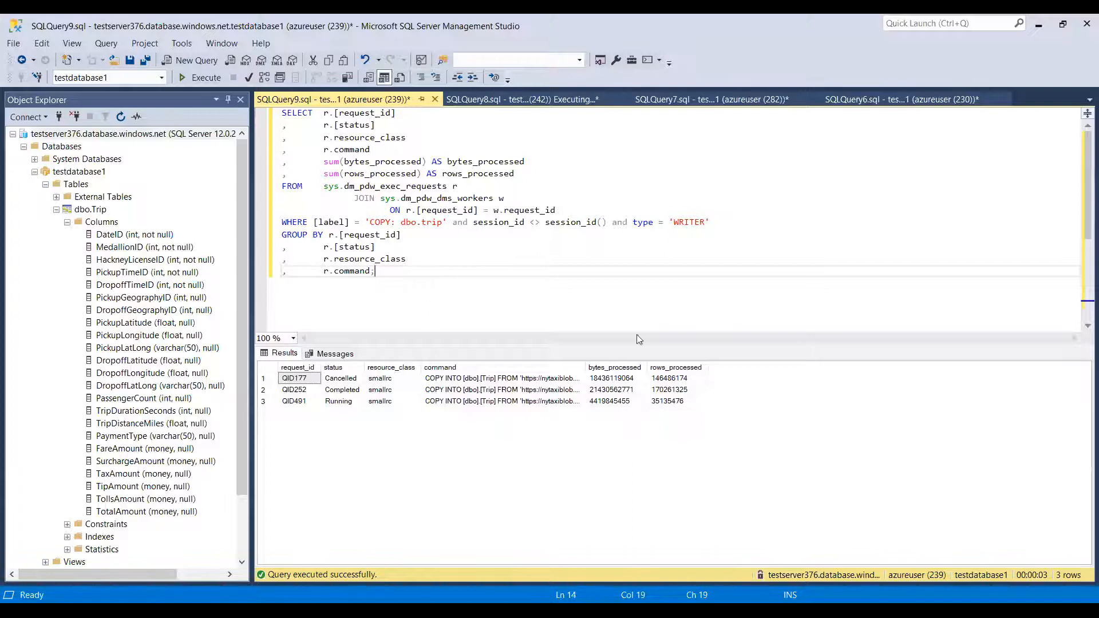
pyautogui.moveTo(580, 268)
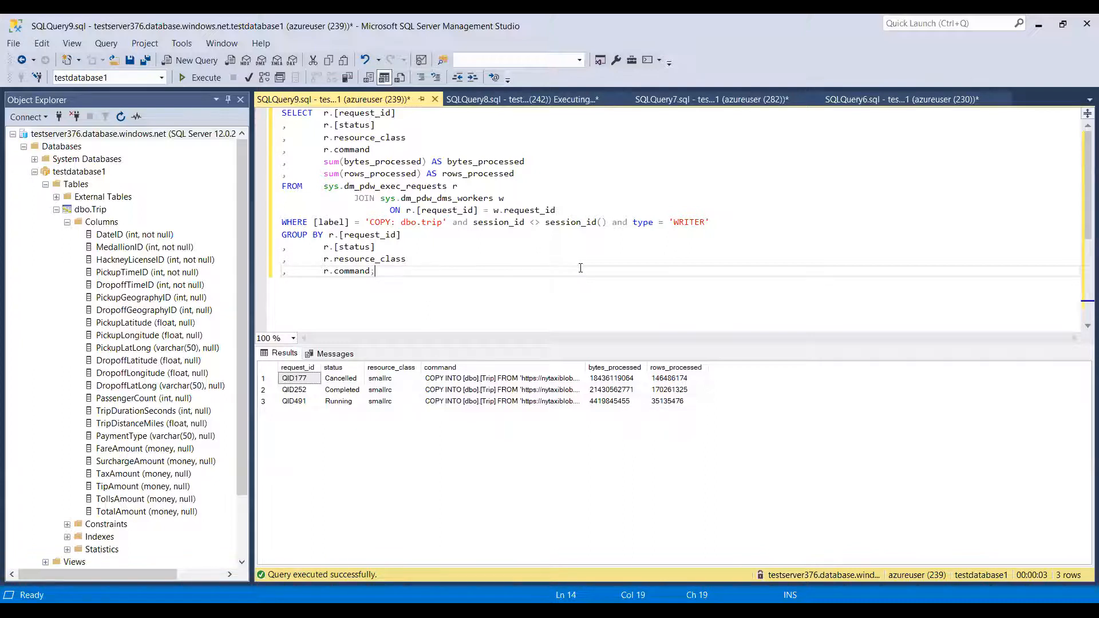
pyautogui.moveTo(648, 202)
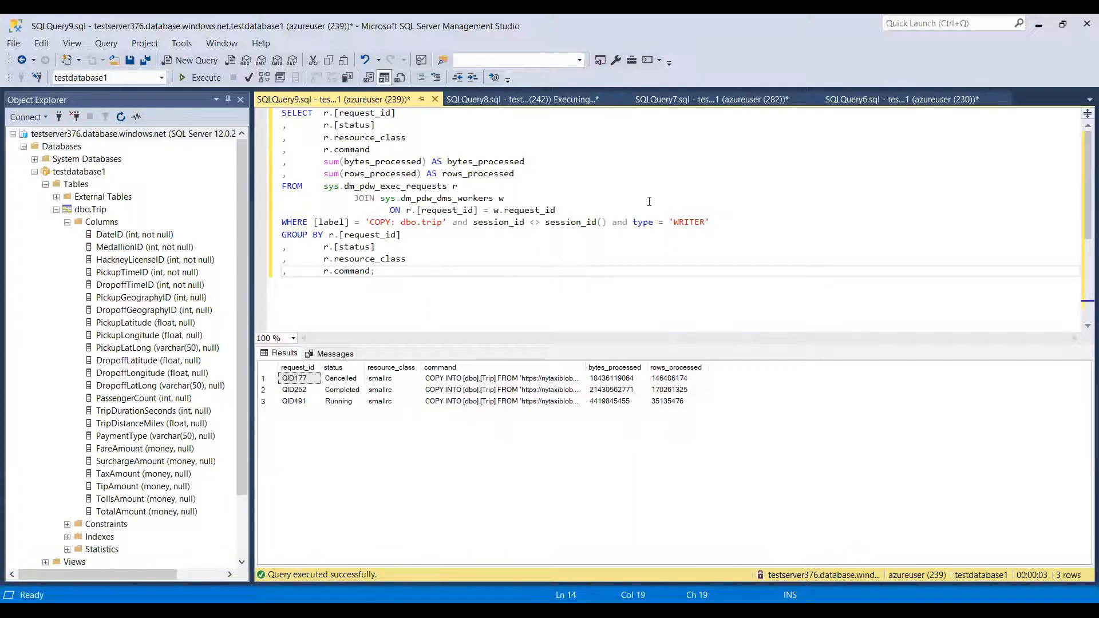
# - Check the COPY script reports 170,261,325 rows affected, then rerun the monitoring query to refresh status
pyautogui.click(522, 99)
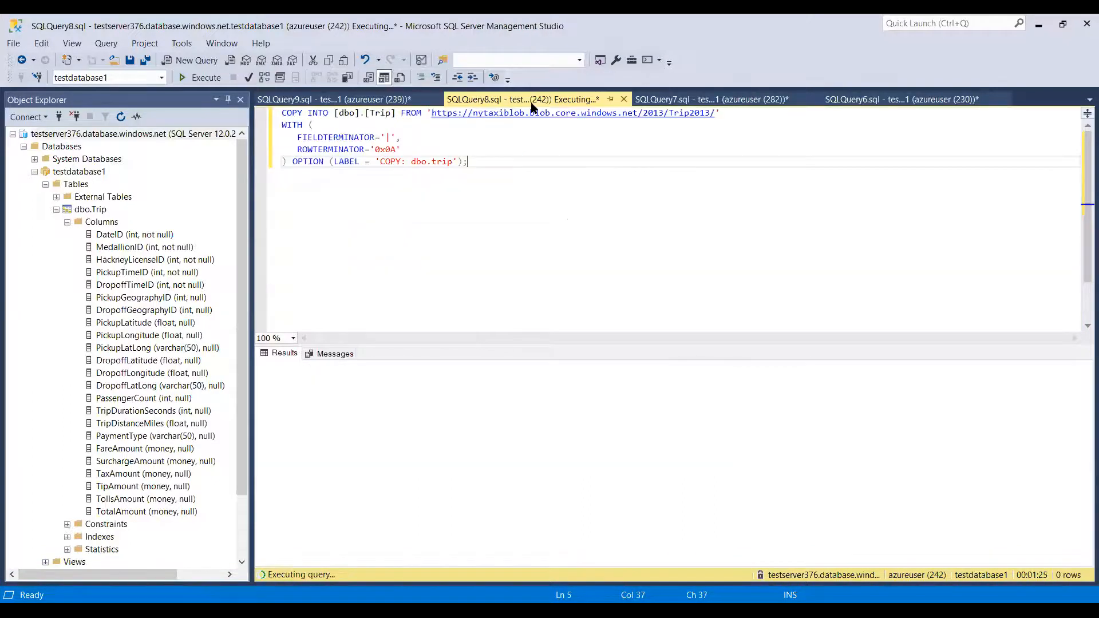
pyautogui.click(901, 99)
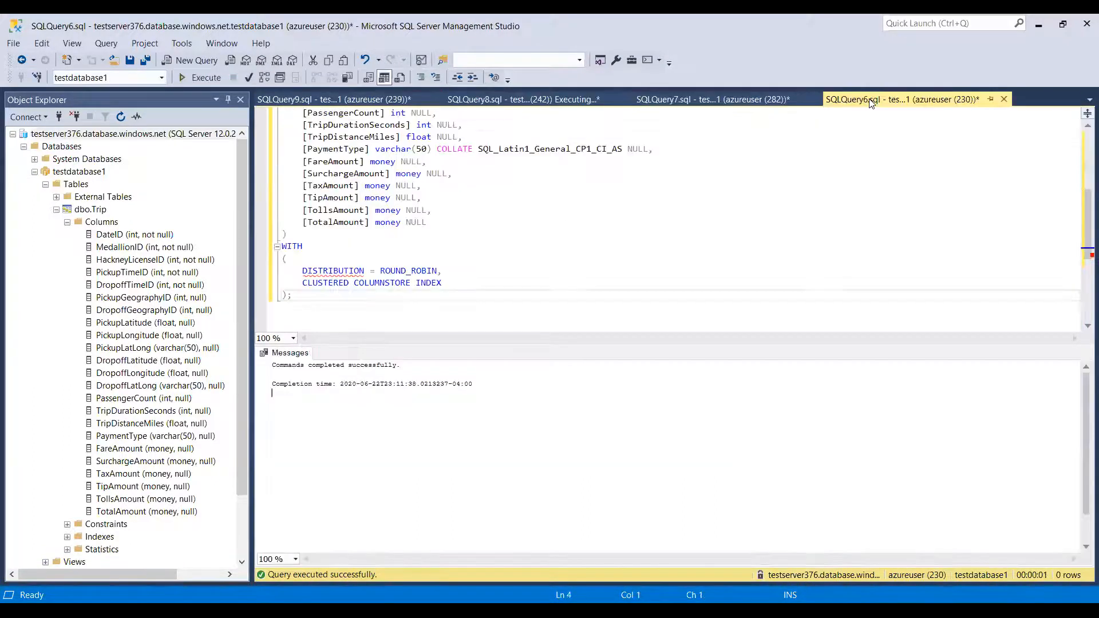
pyautogui.click(522, 98)
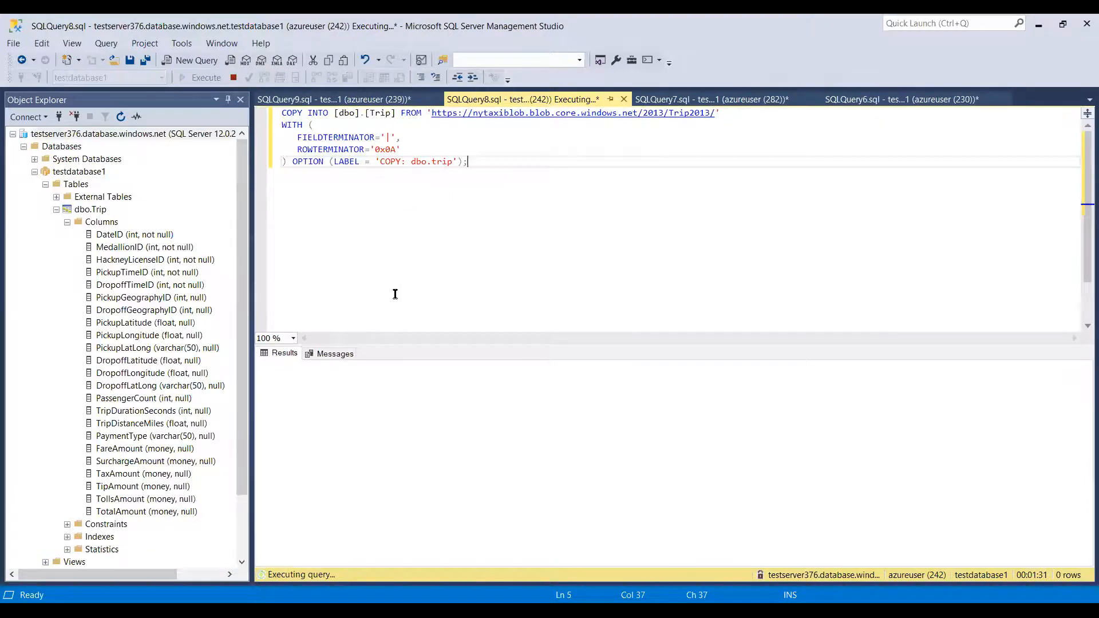
pyautogui.moveTo(504, 238)
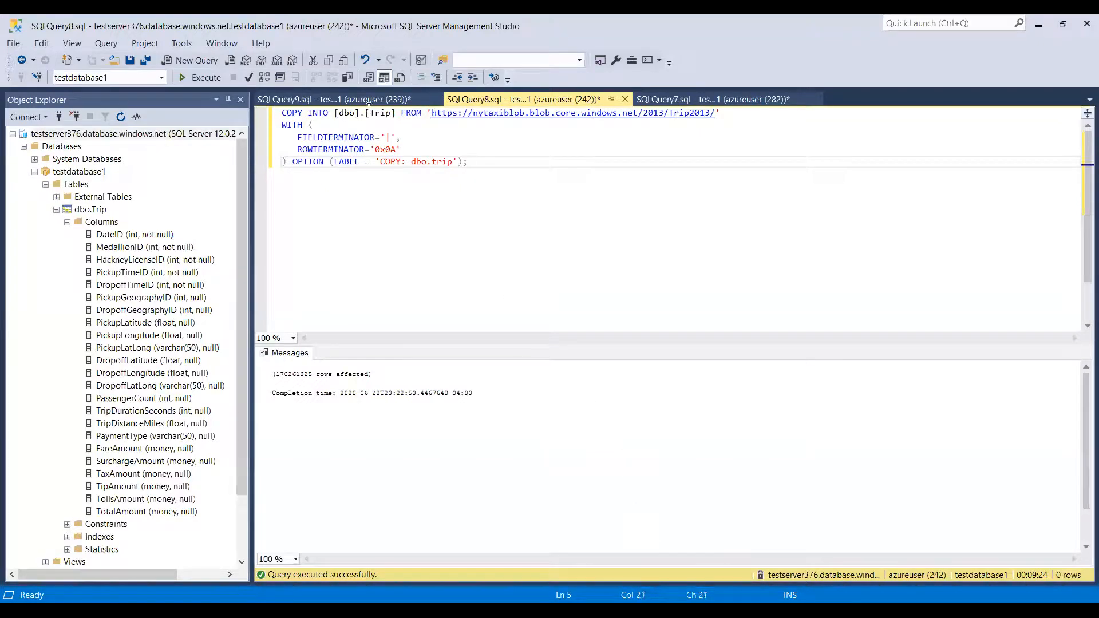
pyautogui.click(330, 98)
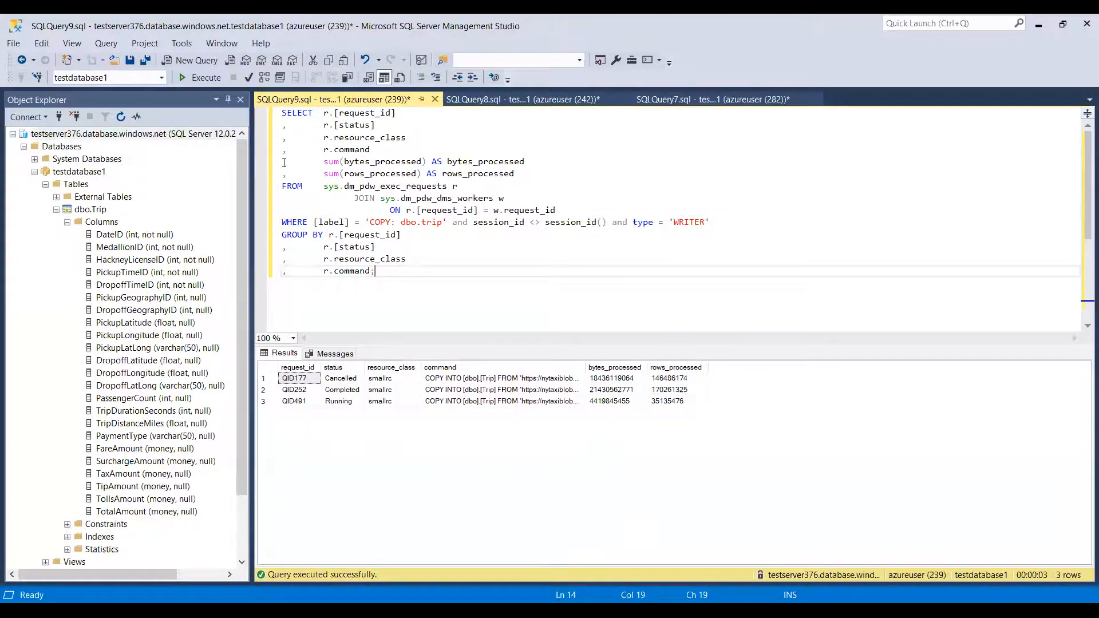
pyautogui.click(202, 77)
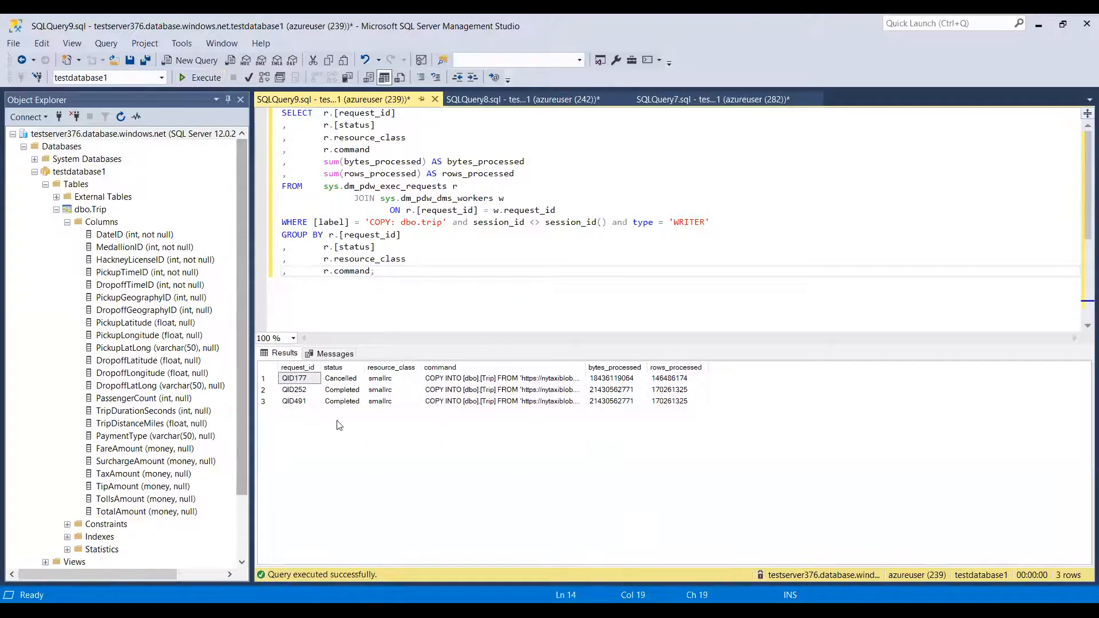
pyautogui.moveTo(568, 421)
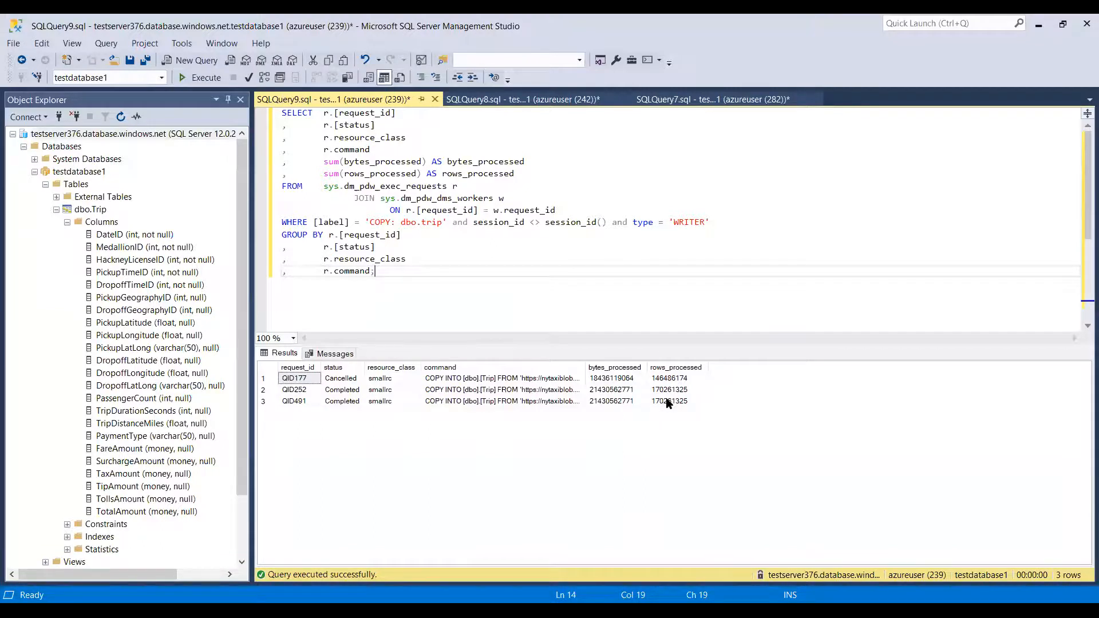
pyautogui.moveTo(679, 116)
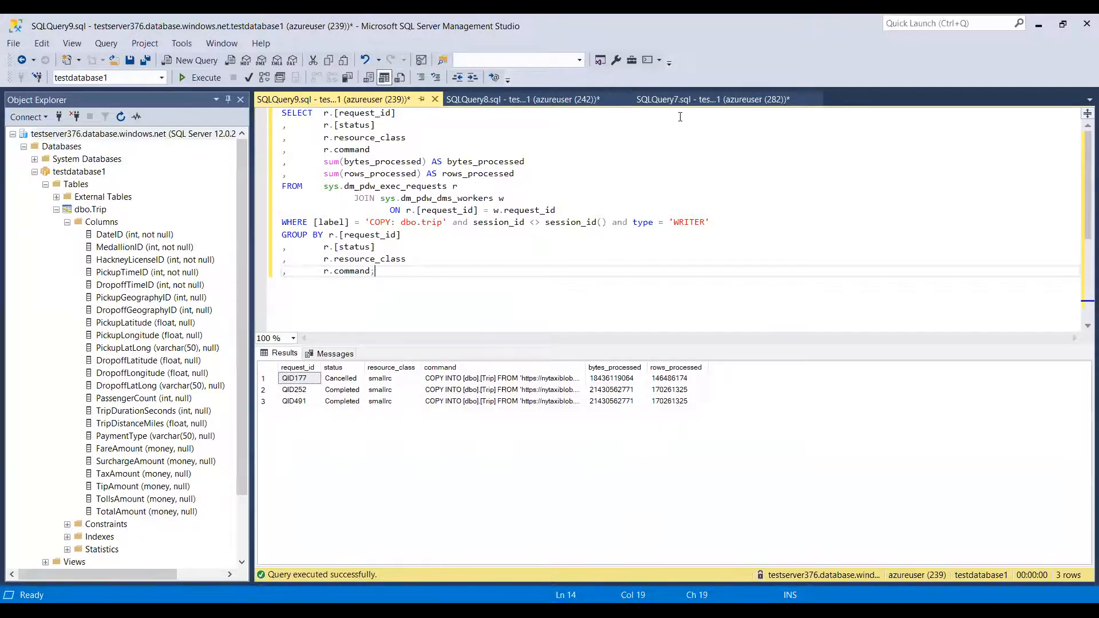
# - Run select * from dbo.trip to preview the loaded trip rows
pyautogui.click(708, 99)
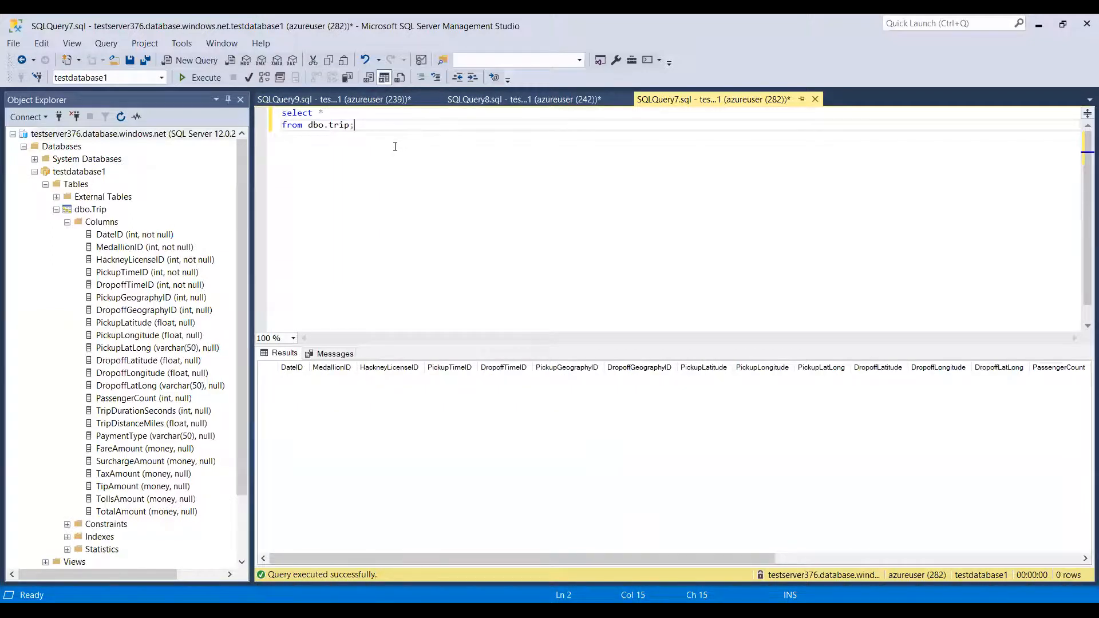
pyautogui.moveTo(214, 147)
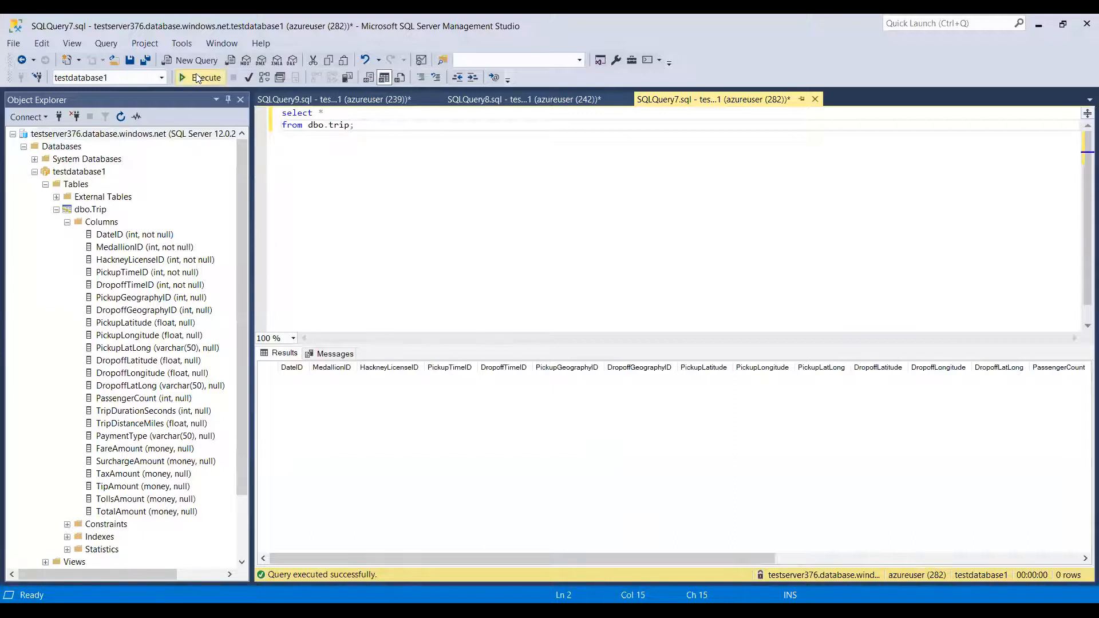
pyautogui.click(204, 76)
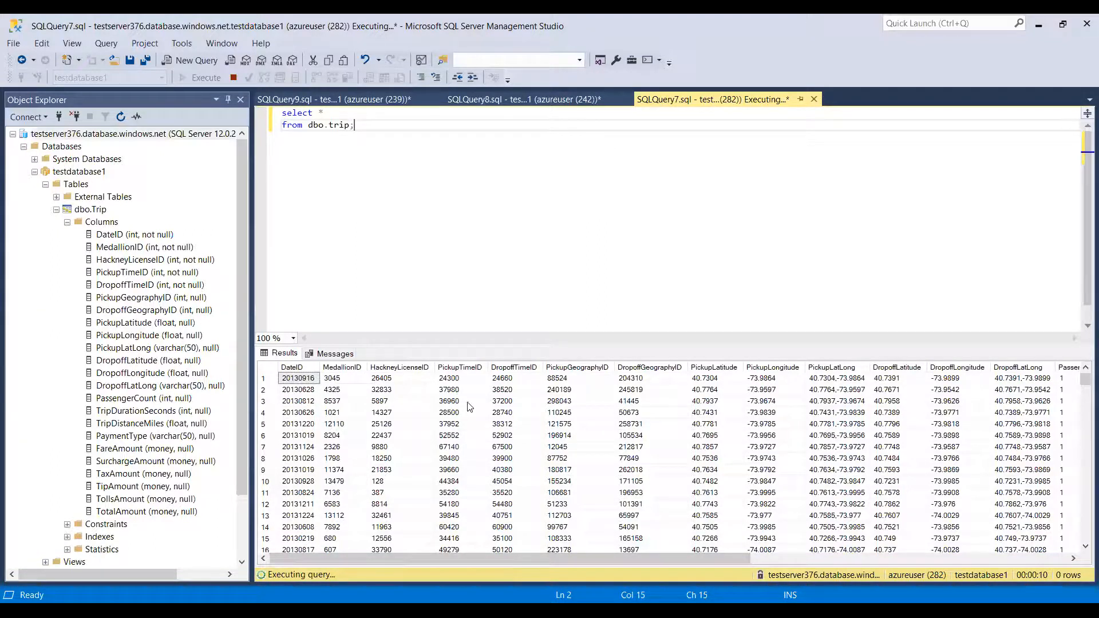
pyautogui.moveTo(506, 406)
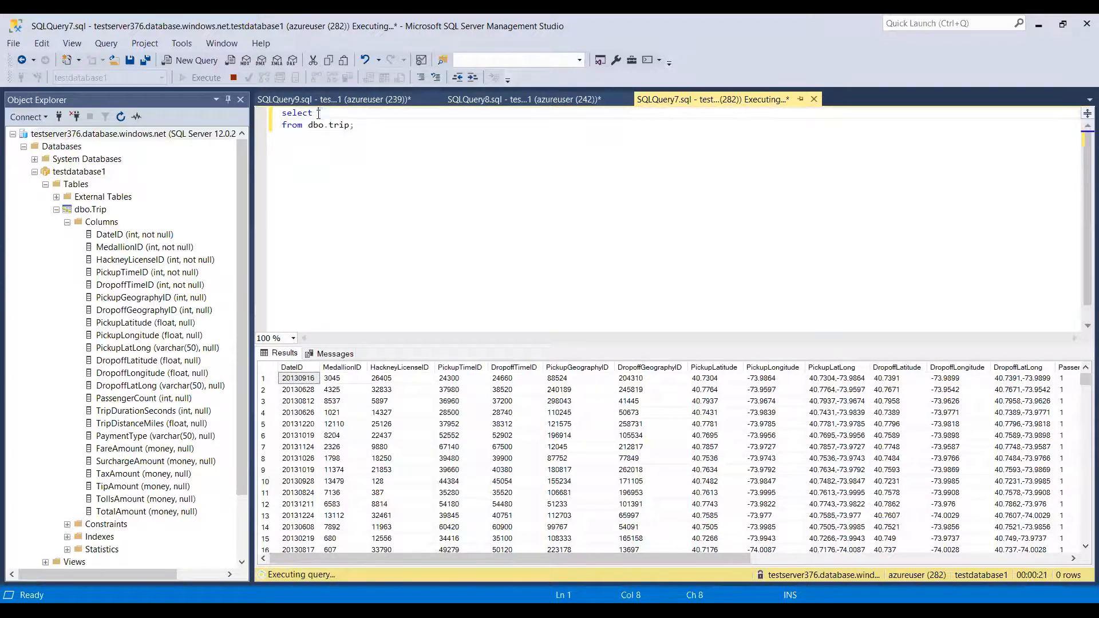
# - Cancel the select-all and run COUNT(*) on dbo.trip, returning 170261325
pyautogui.write('COUNT(')
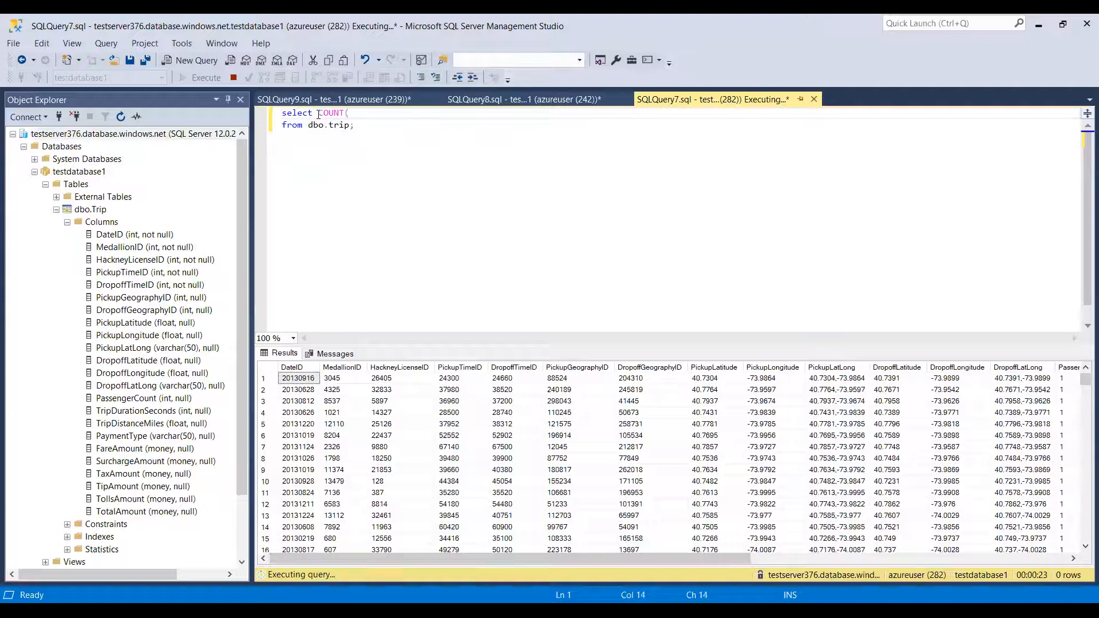
pyautogui.write('*)')
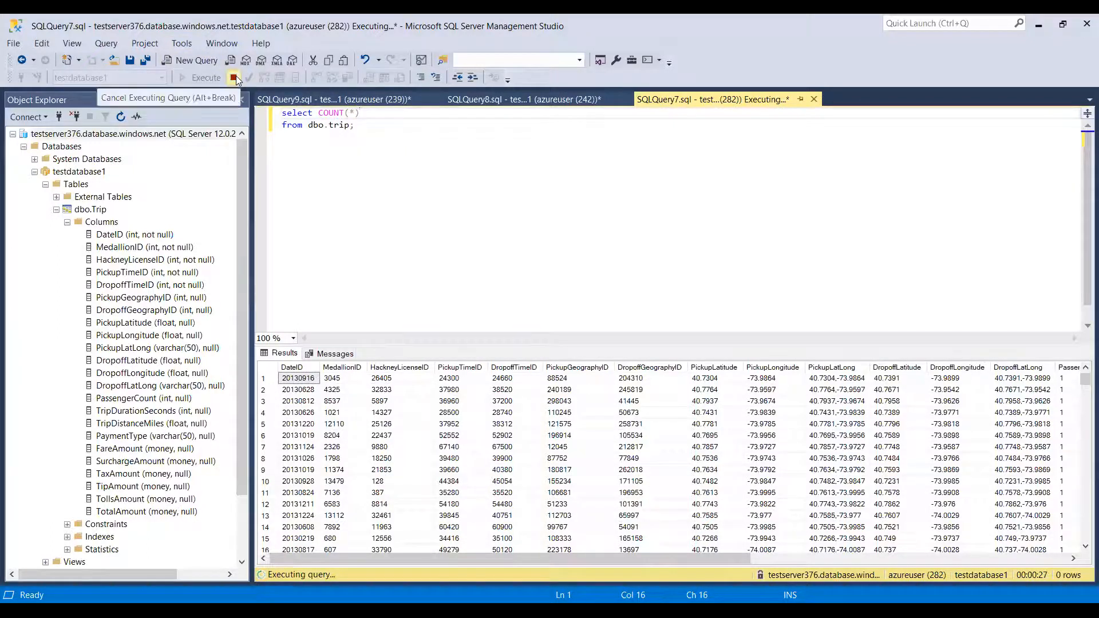
pyautogui.click(235, 78)
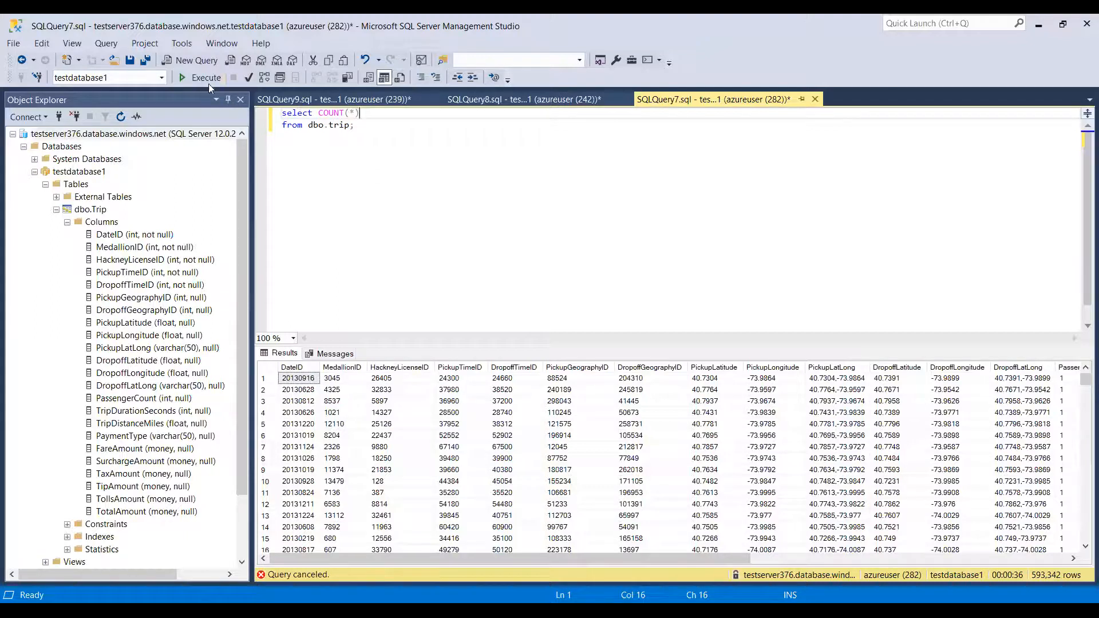
pyautogui.click(201, 77)
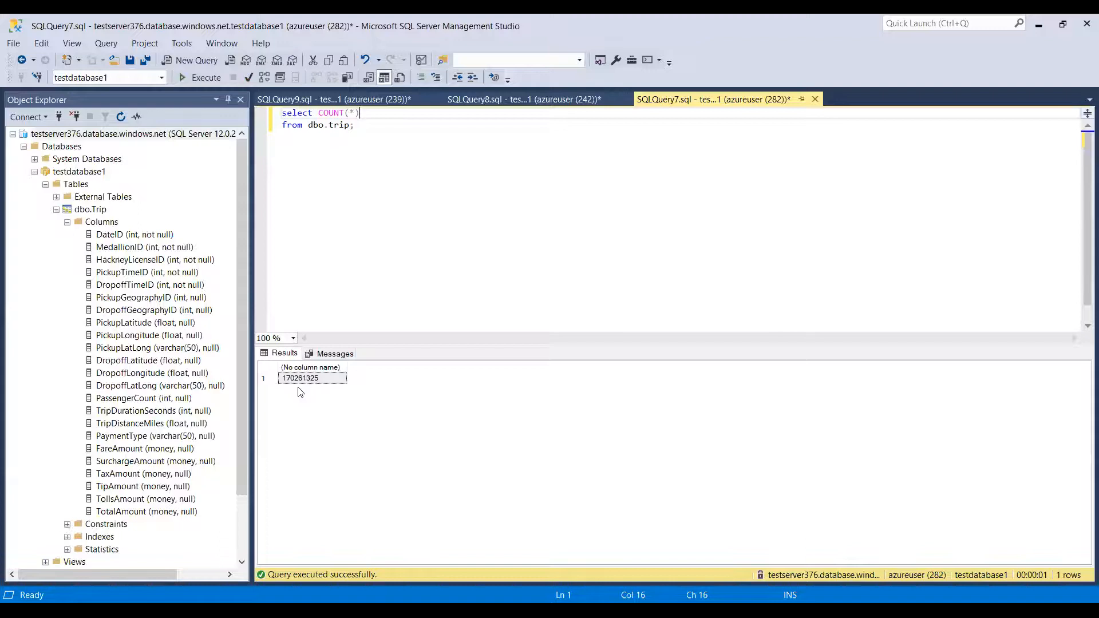
pyautogui.moveTo(353, 236)
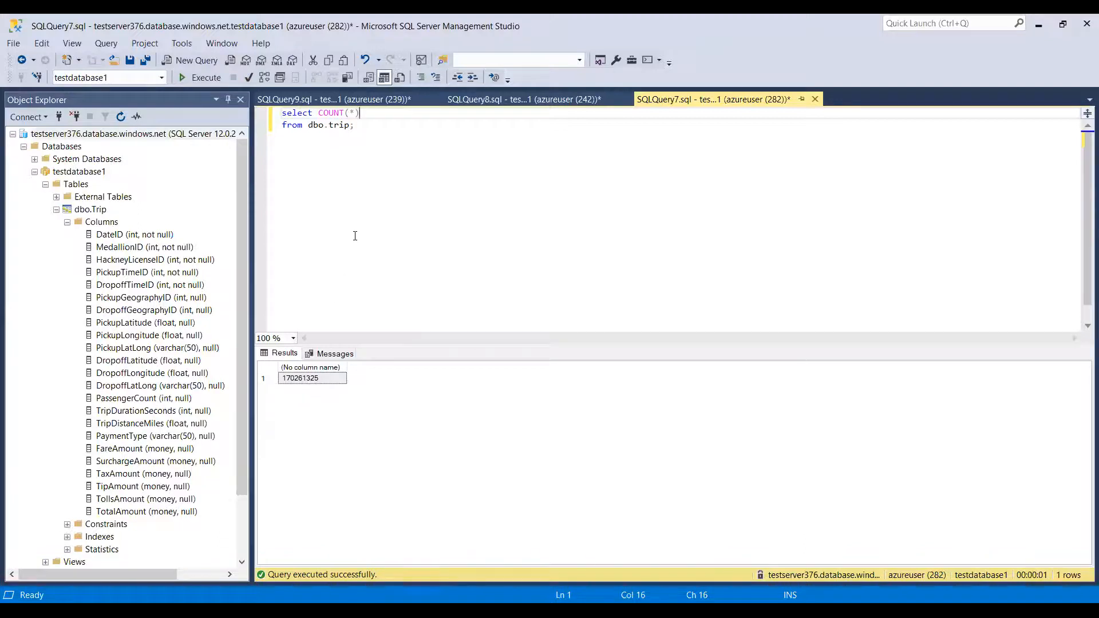